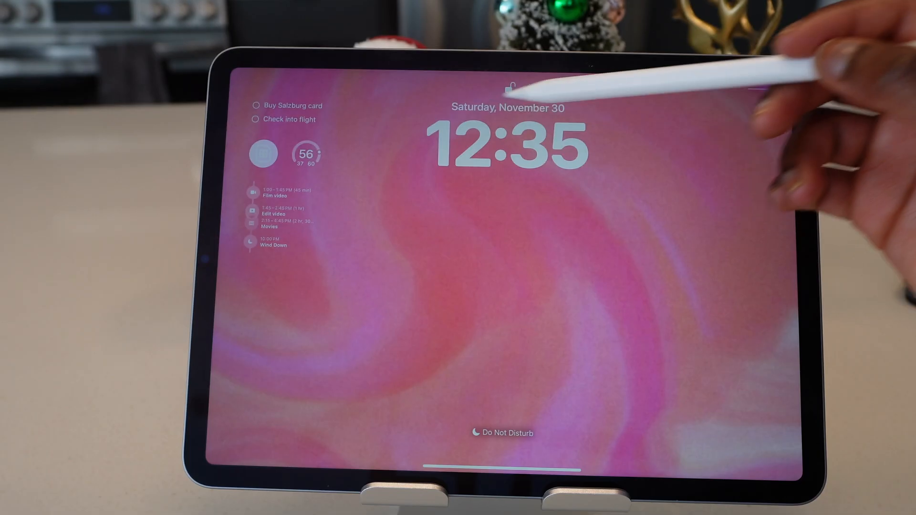
mouse_move(321, 76)
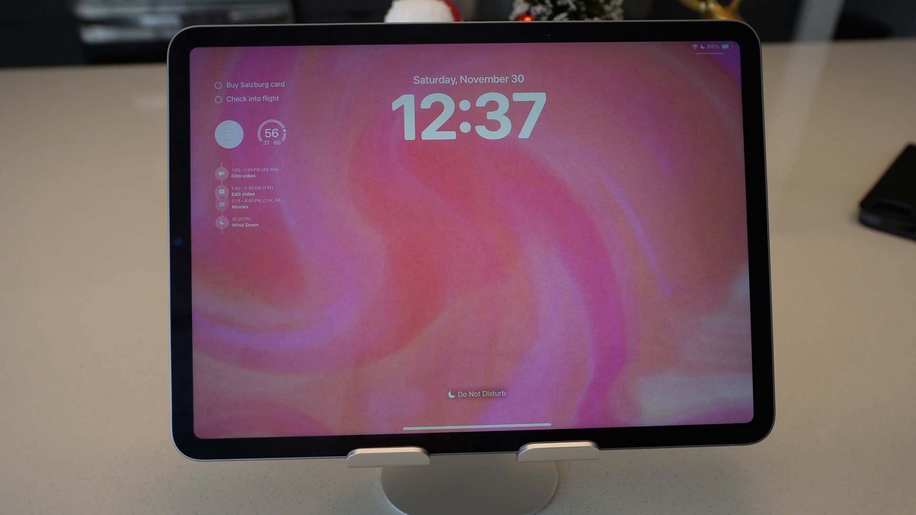
- Scroll the Home Screen and launch the Widgetsmith app
scroll("up", 3)
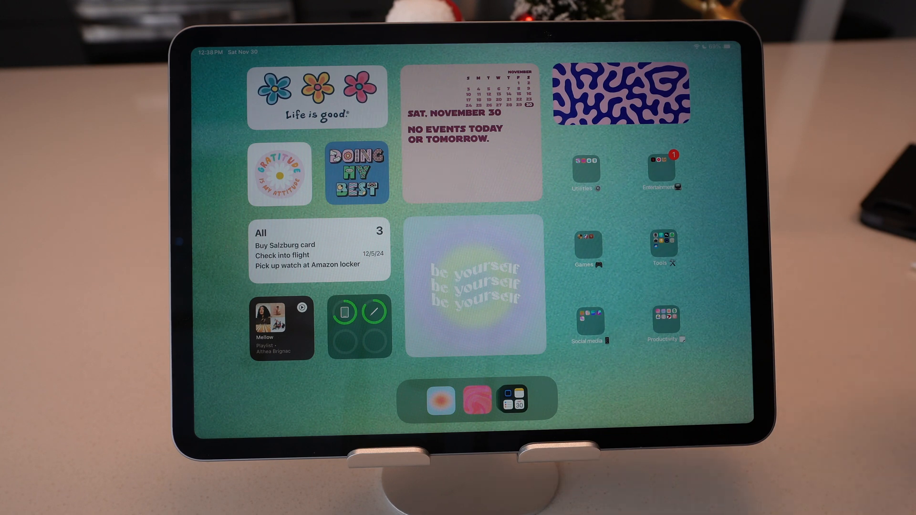
left_click(320, 251)
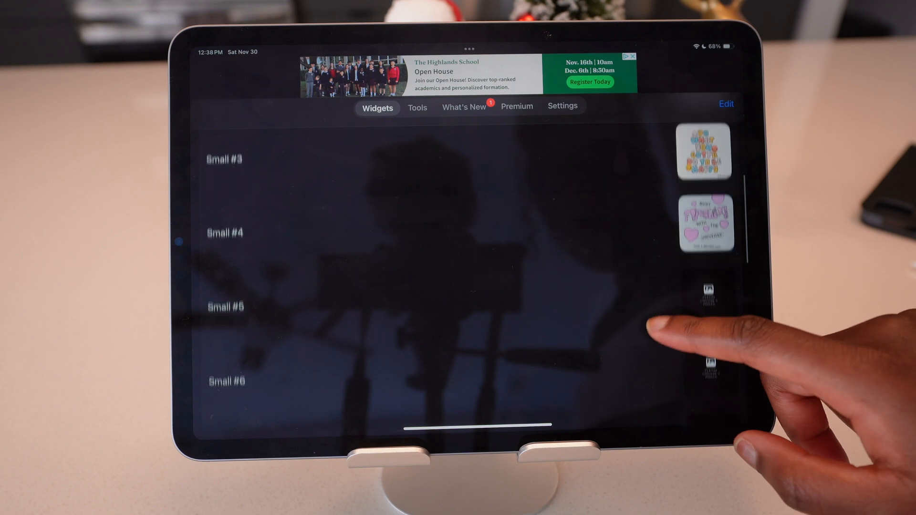
- Scroll through Widgetsmith's saved small, medium and large widget slots
scroll("down", 3)
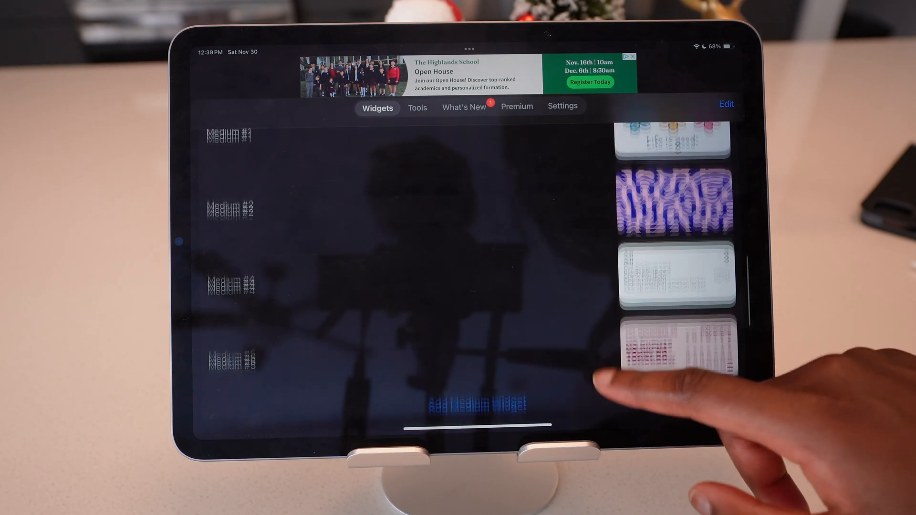
scroll("down", 3)
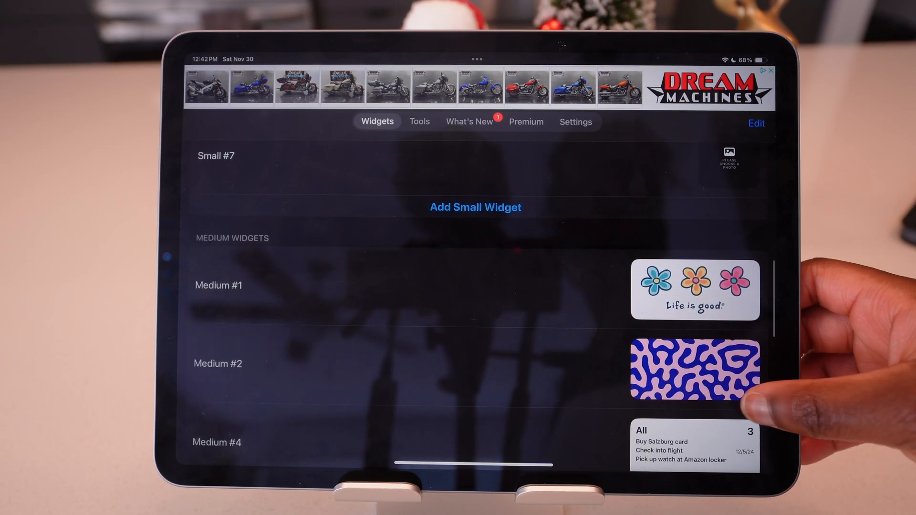
scroll("down", 3)
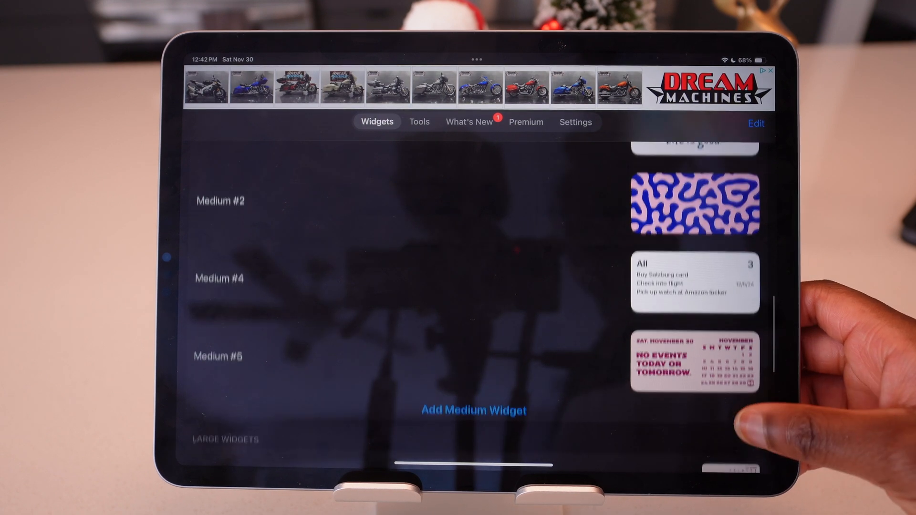
scroll("down", 3)
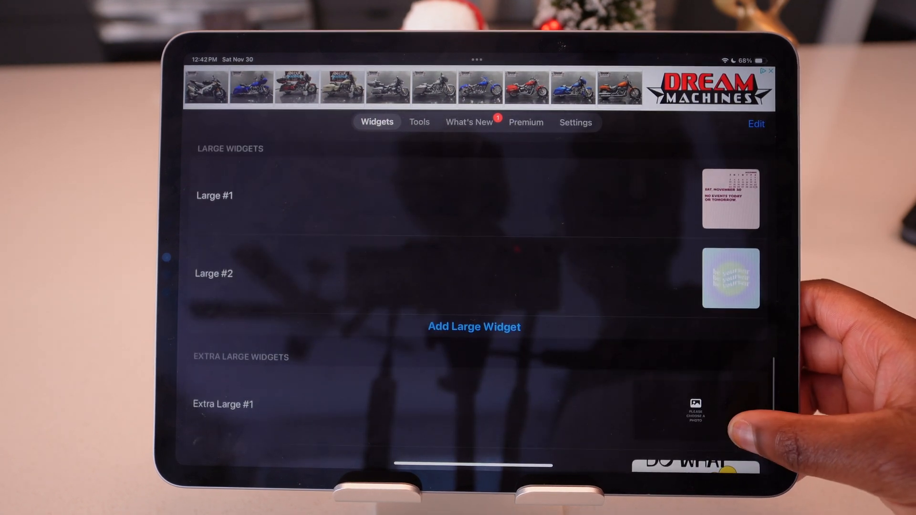
scroll("down", 3)
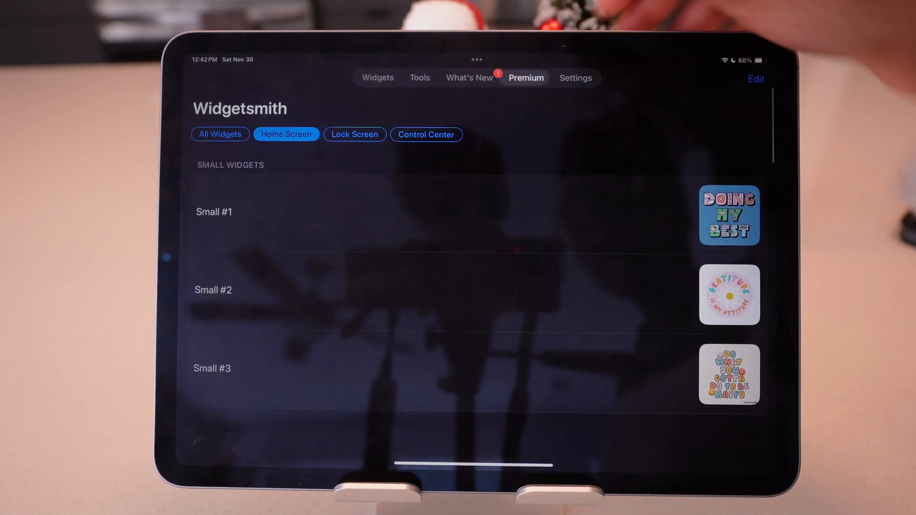
- View Widgetsmith Premium's themes, fonts, weather widgets and ad removal features
left_click(526, 78)
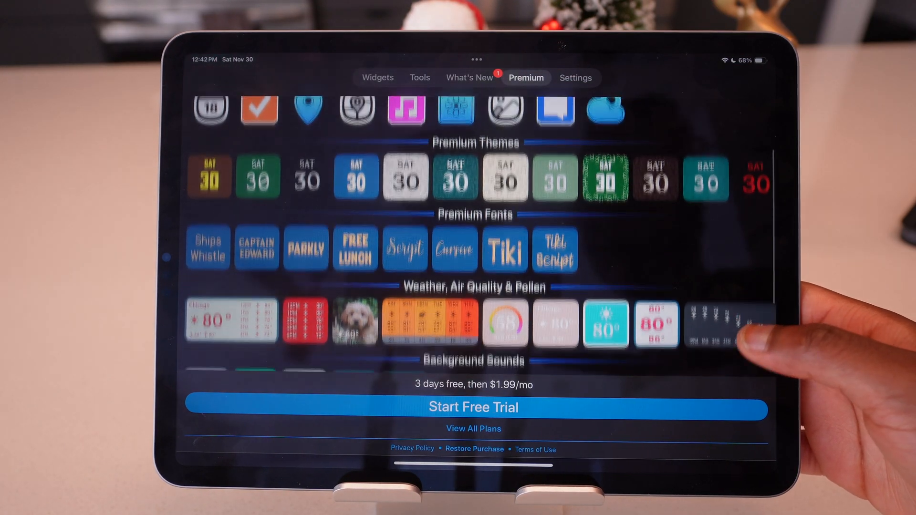
scroll("down", 3)
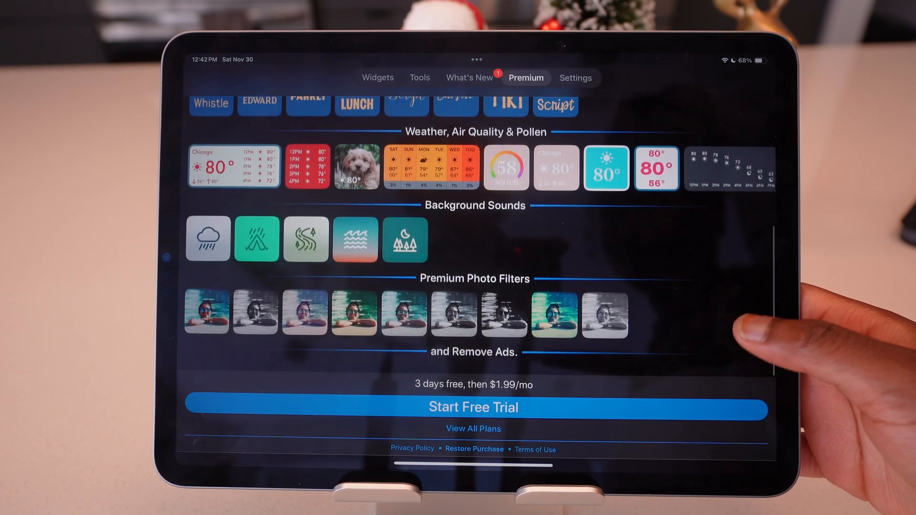
scroll("down", 3)
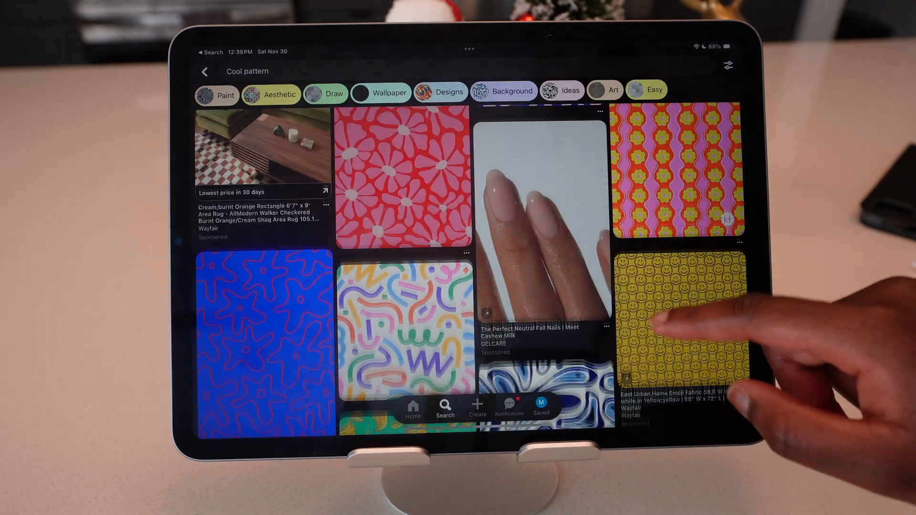
- Open the pink-orange wavy pattern pin and view its share options
scroll("down", 3)
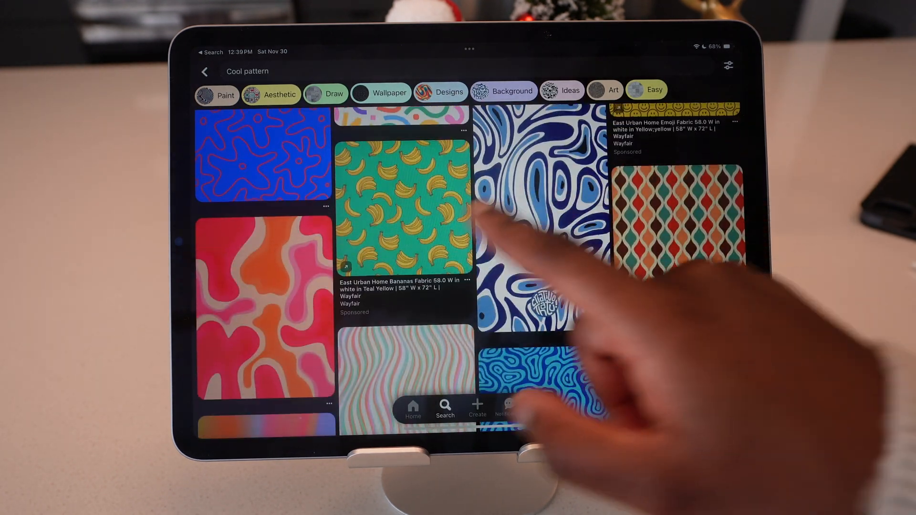
left_click(263, 292)
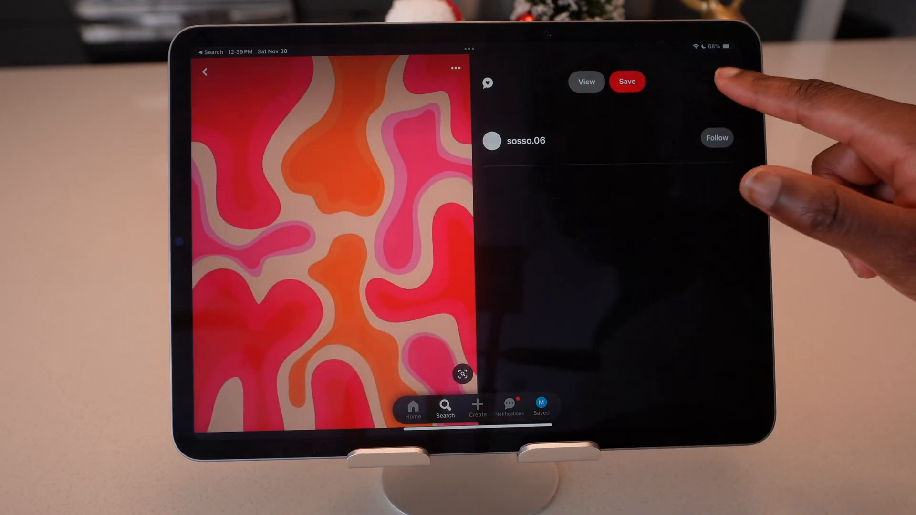
left_click(722, 81)
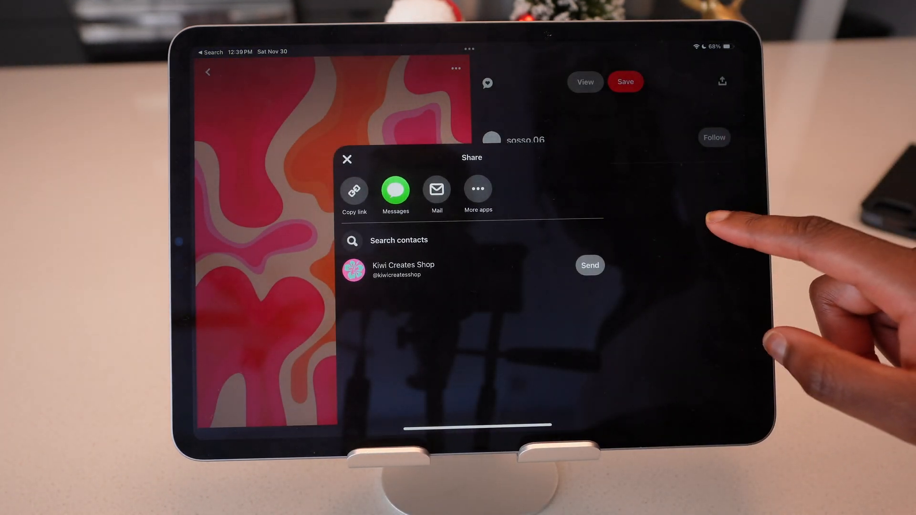
left_click(346, 159)
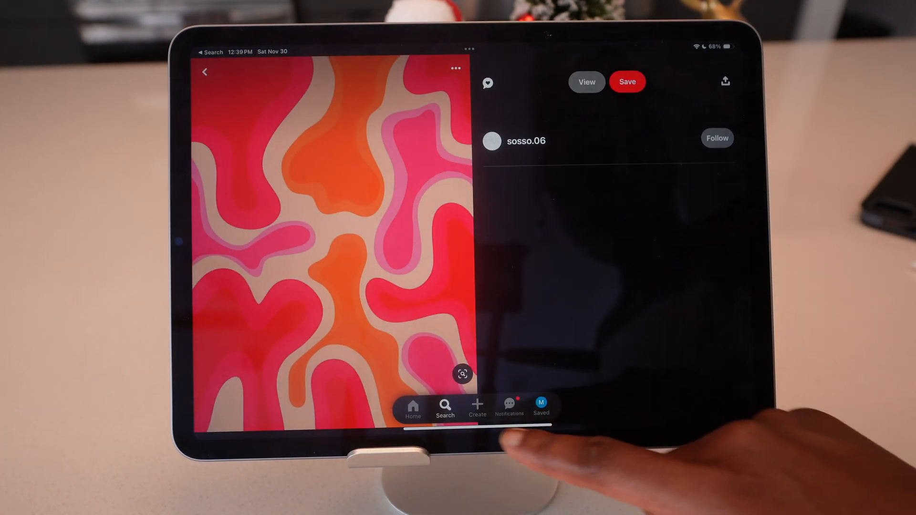
- Open the CT167 Distorted Evil Eye pin, view its share options, then return to results
left_click(206, 72)
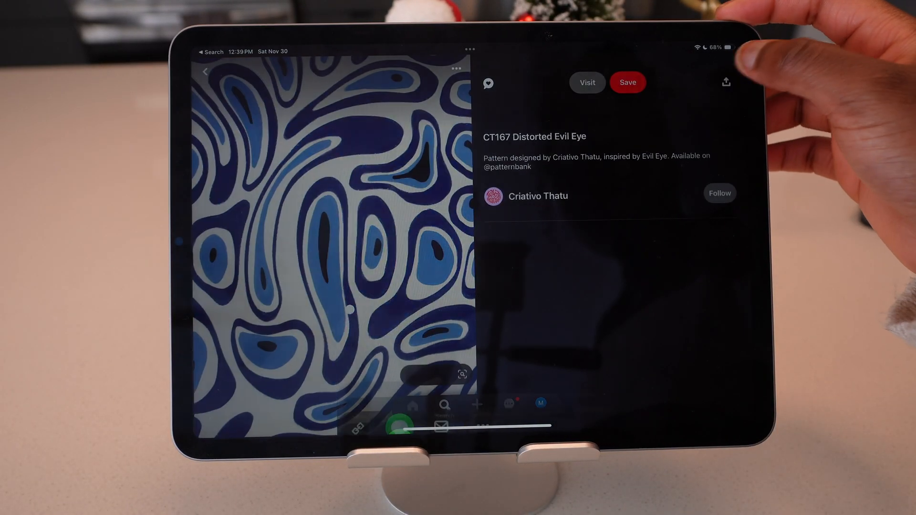
left_click(726, 82)
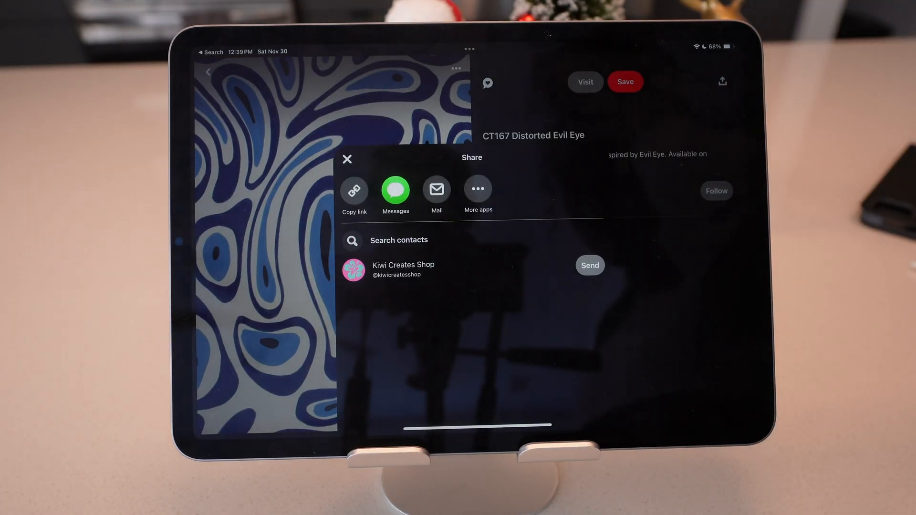
left_click(347, 159)
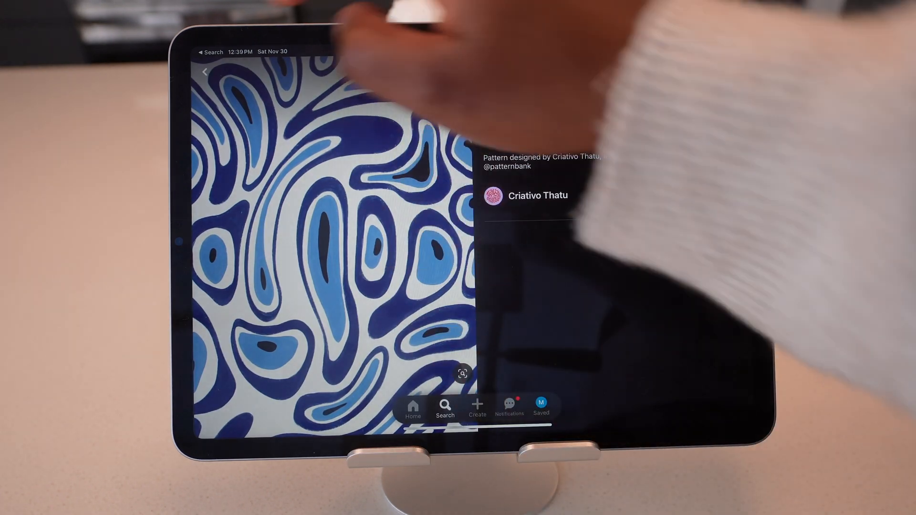
left_click(206, 72)
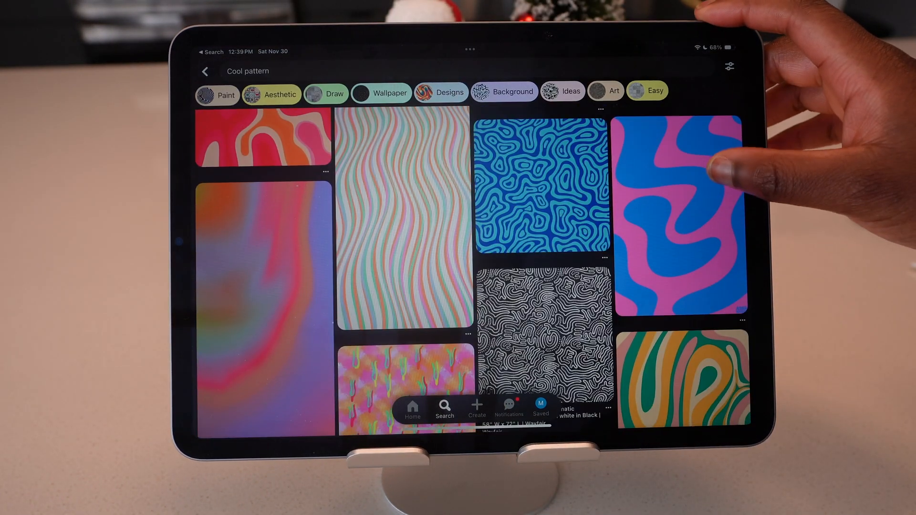
- Scroll further through Cool pattern results and open the pink-red squiggle pin
scroll("down", 3)
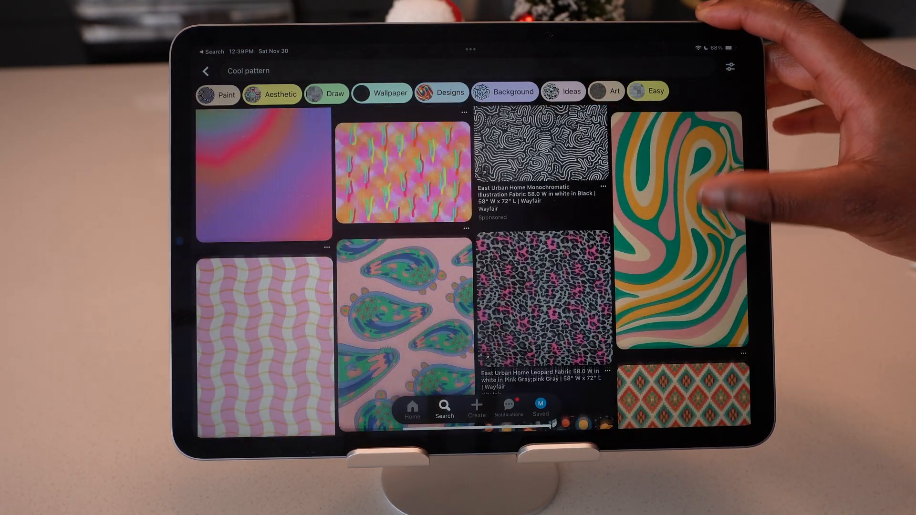
scroll("down", 3)
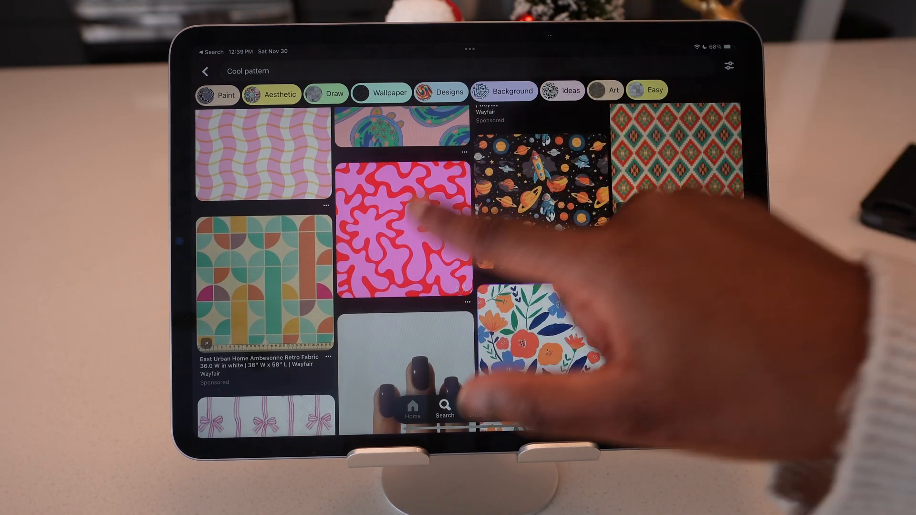
left_click(403, 233)
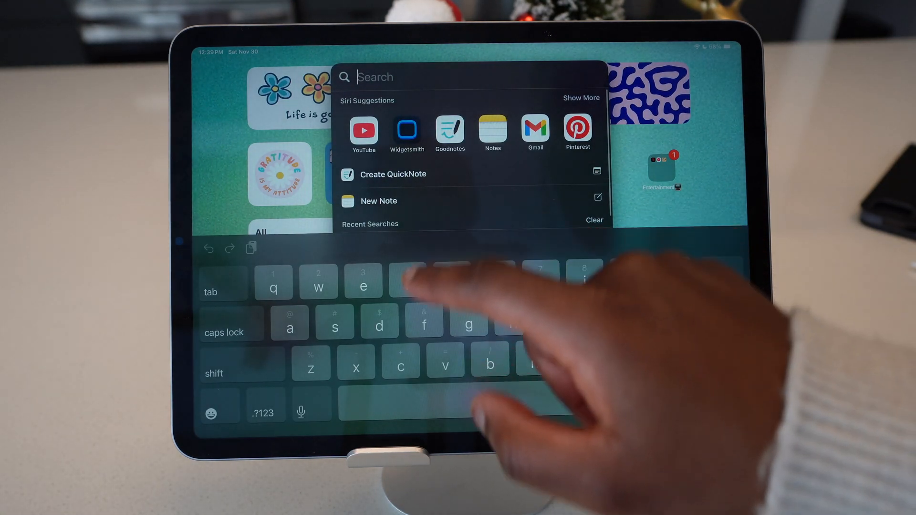
- Search Spotlight for 'reminders' and launch the Reminders Top Hit
type("reminders")
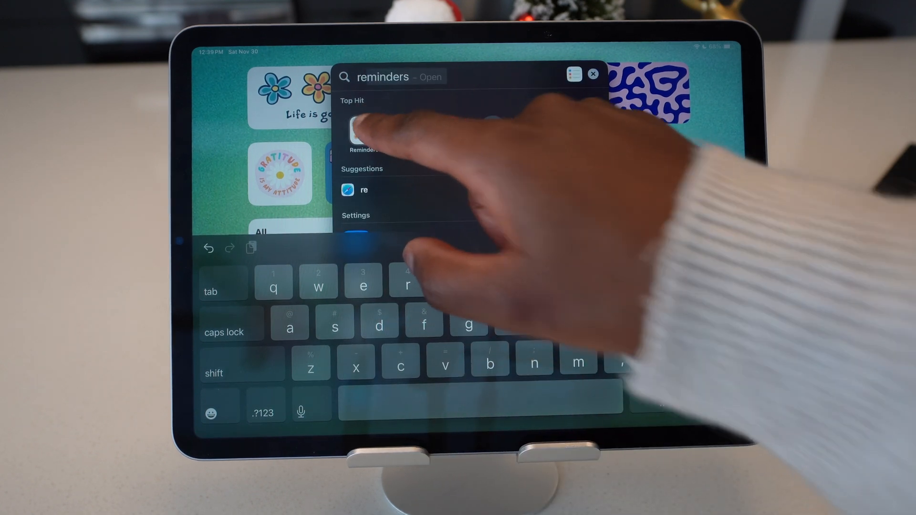
left_click(362, 132)
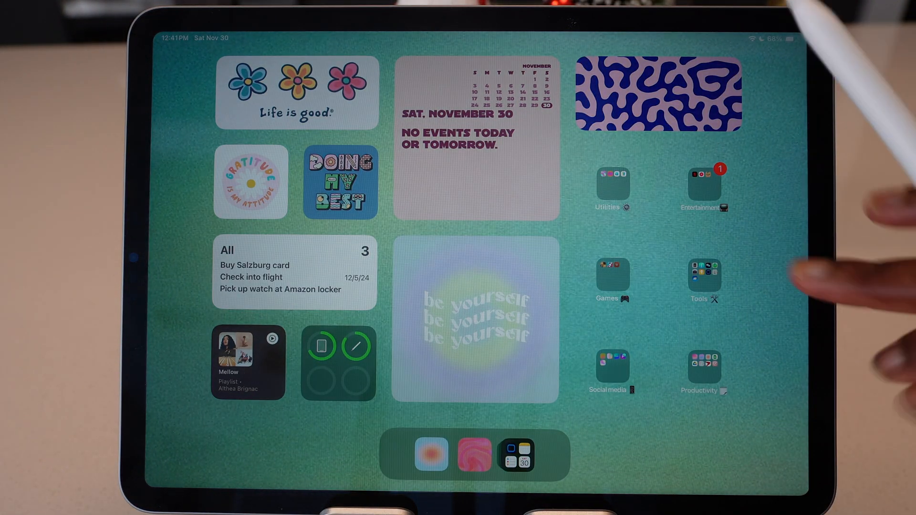
- Peek into the Social media folder, then launch Goodnotes from the Productivity folder
scroll("left", 3)
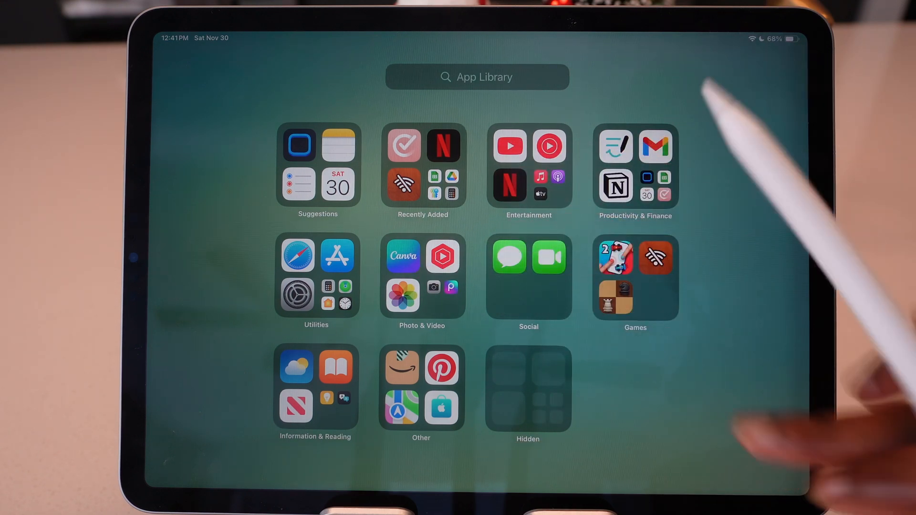
scroll("right", 3)
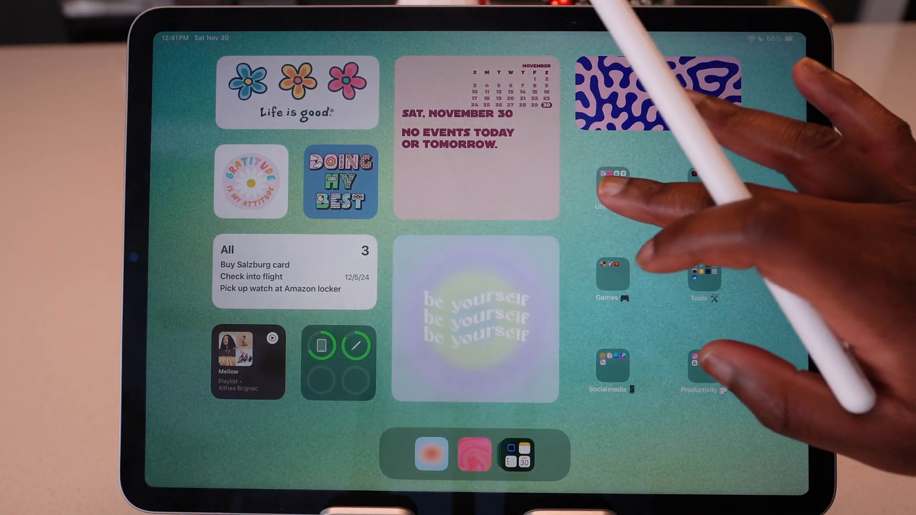
left_click(612, 187)
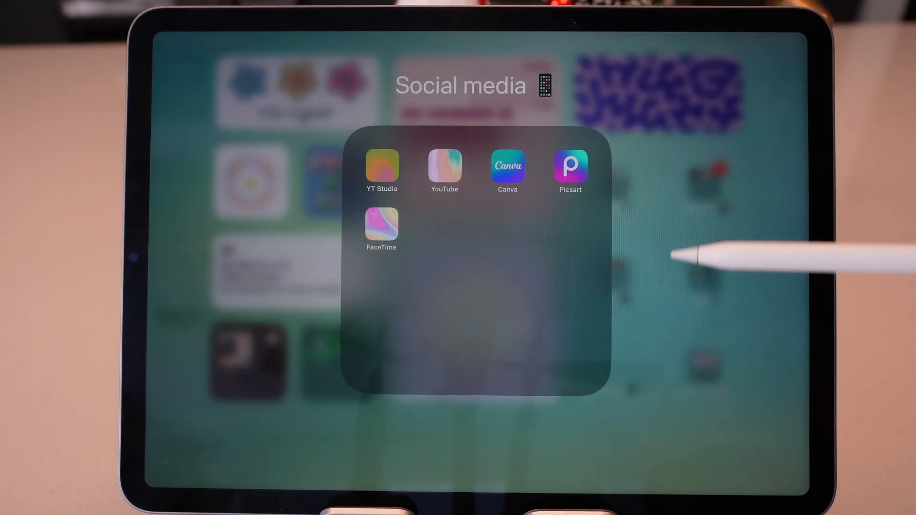
scroll("left", 3)
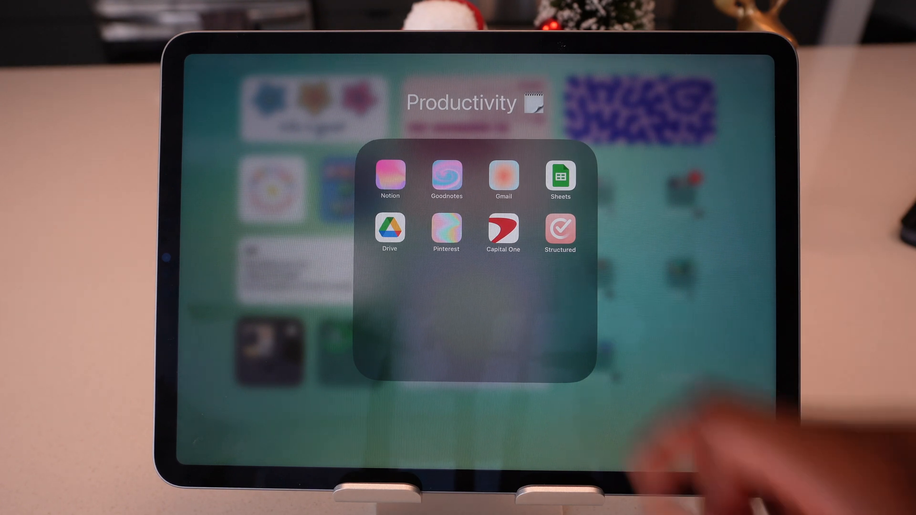
left_click(446, 177)
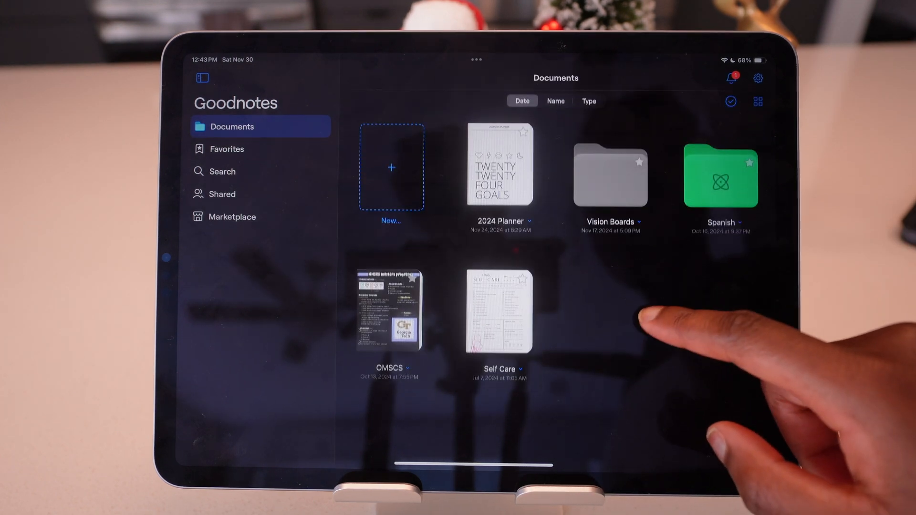
left_click(391, 167)
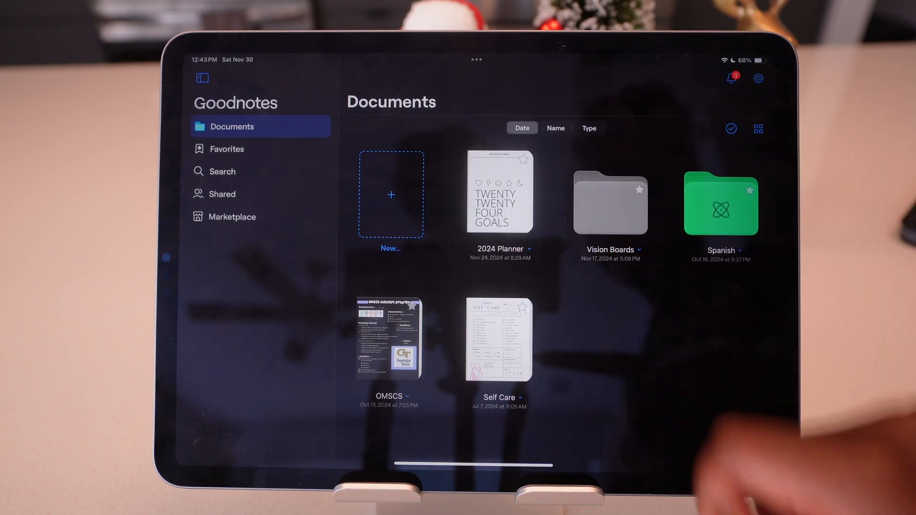
left_click(390, 194)
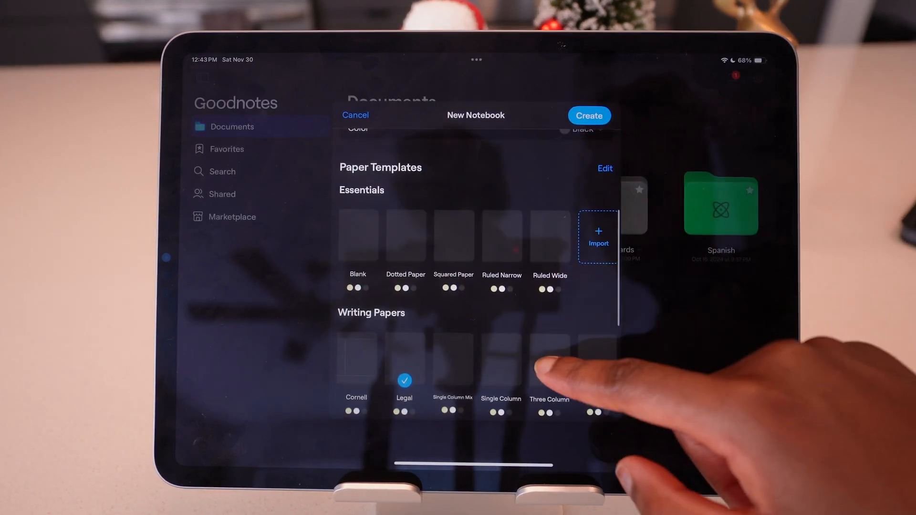
scroll("down", 3)
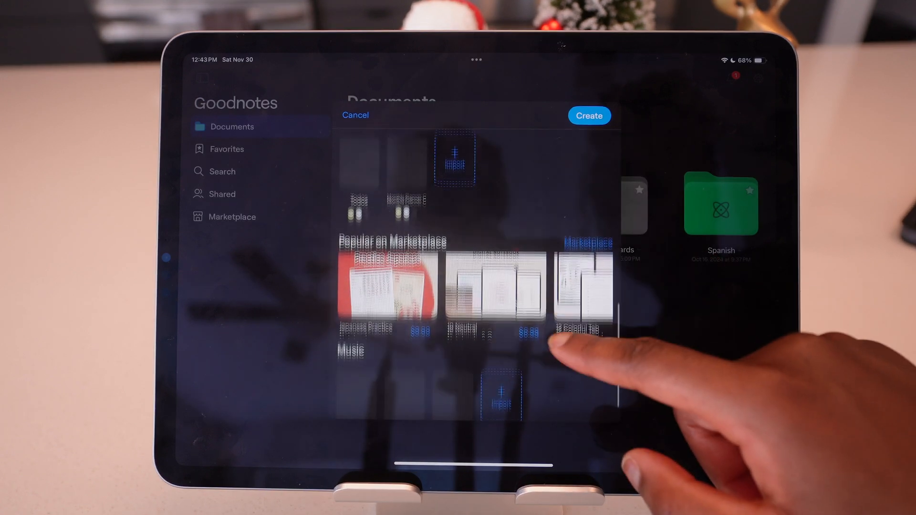
scroll("down", 3)
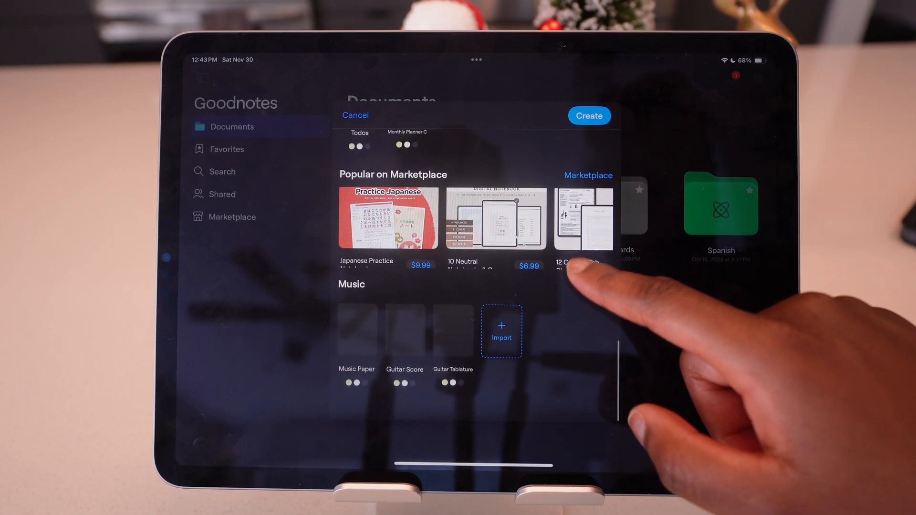
left_click(354, 115)
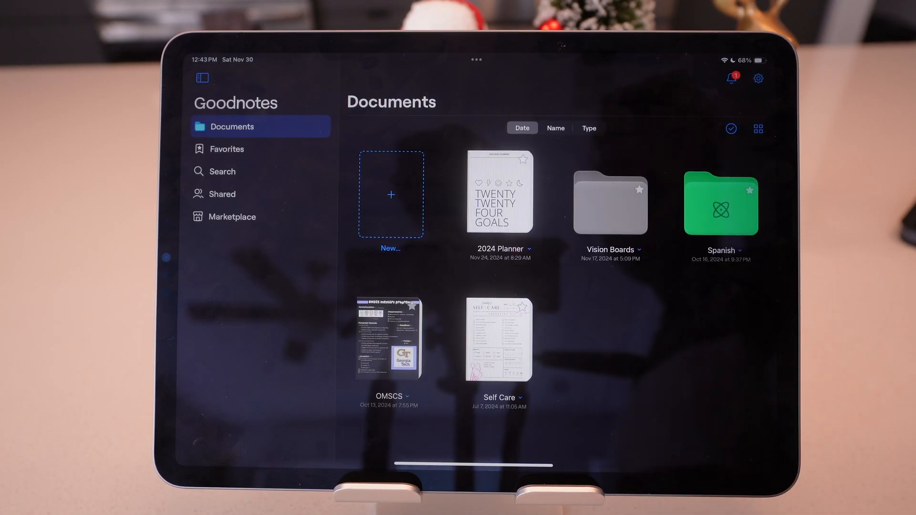
- Browse the featured planners in Goodnotes Marketplace, then return to Documents
left_click(232, 217)
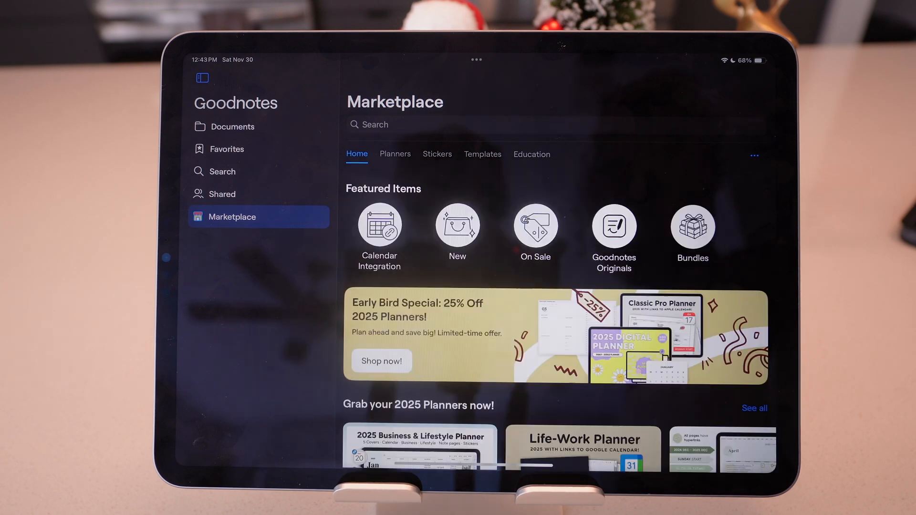
scroll("down", 3)
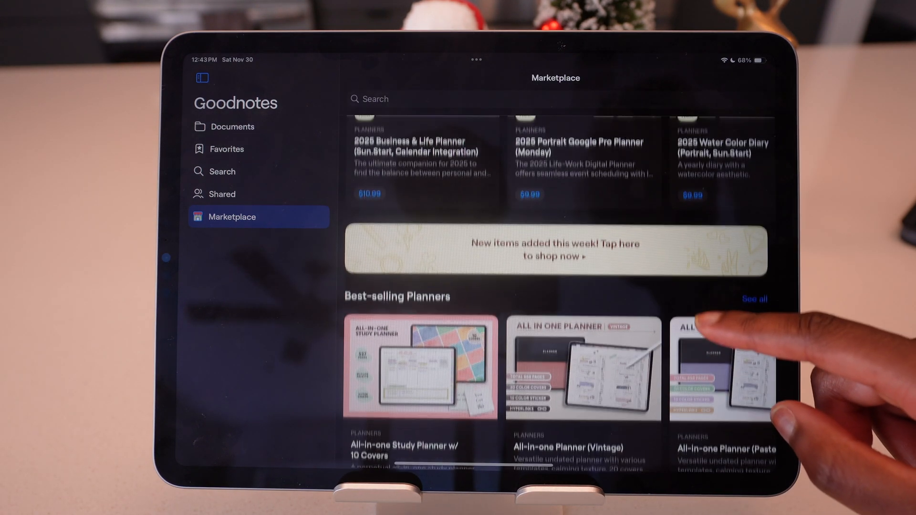
scroll("down", 3)
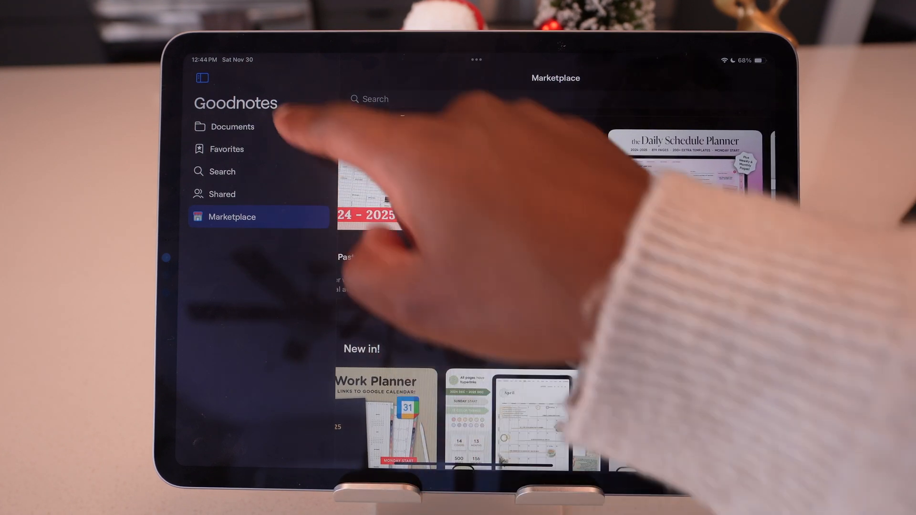
left_click(232, 126)
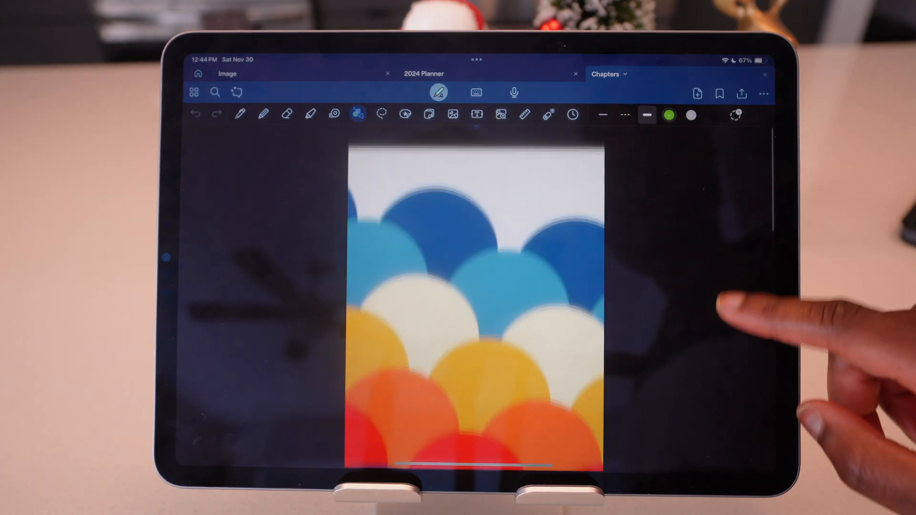
- Scroll the Vision Boards folder, then leave Goodnotes to switch to Notion
scroll("down", 3)
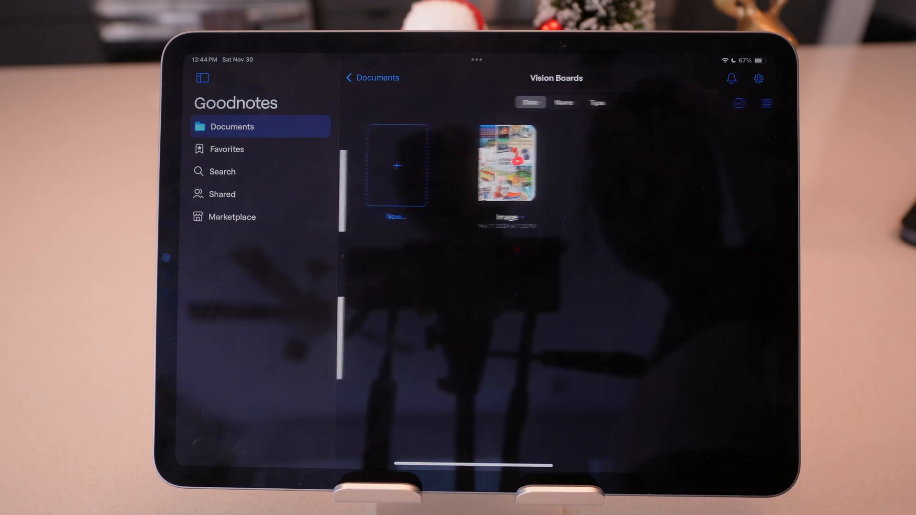
double_click(507, 164)
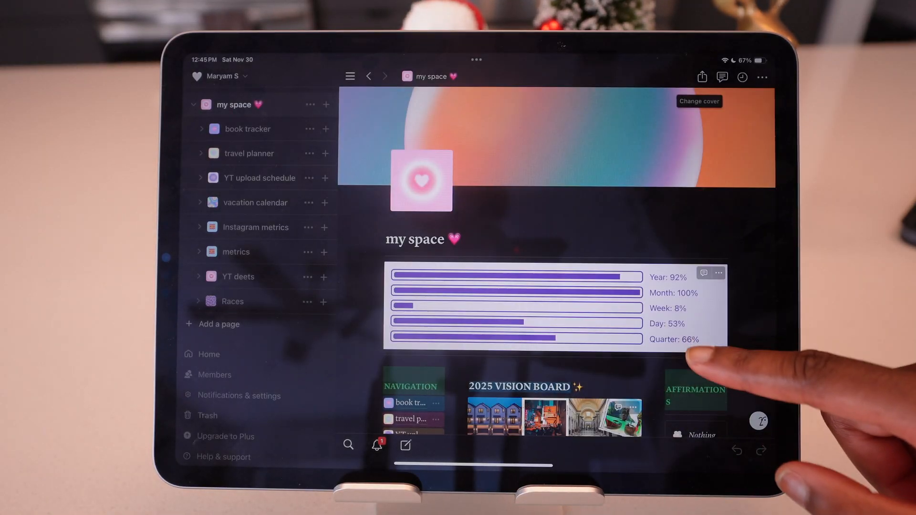
- Hide the Notion sidebar and scroll through the my space dashboard
left_click(349, 76)
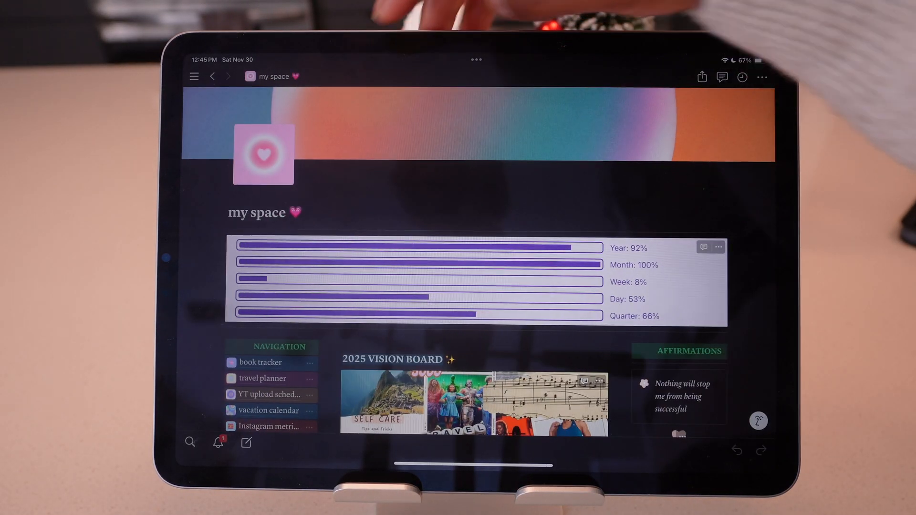
scroll("down", 3)
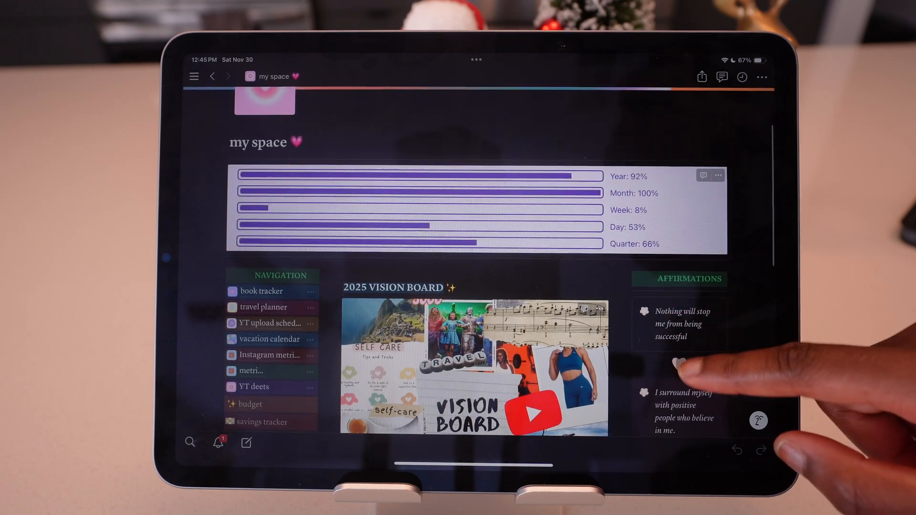
scroll("down", 3)
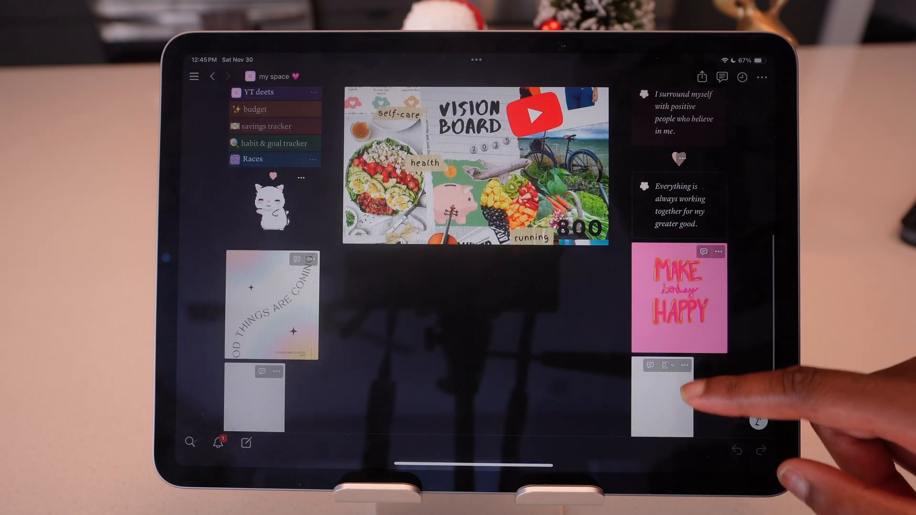
scroll("down", 3)
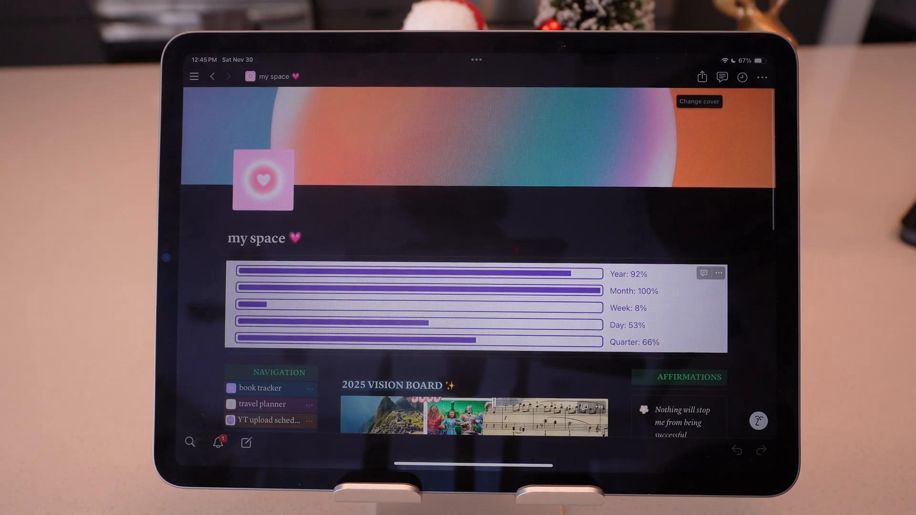
scroll("down", 3)
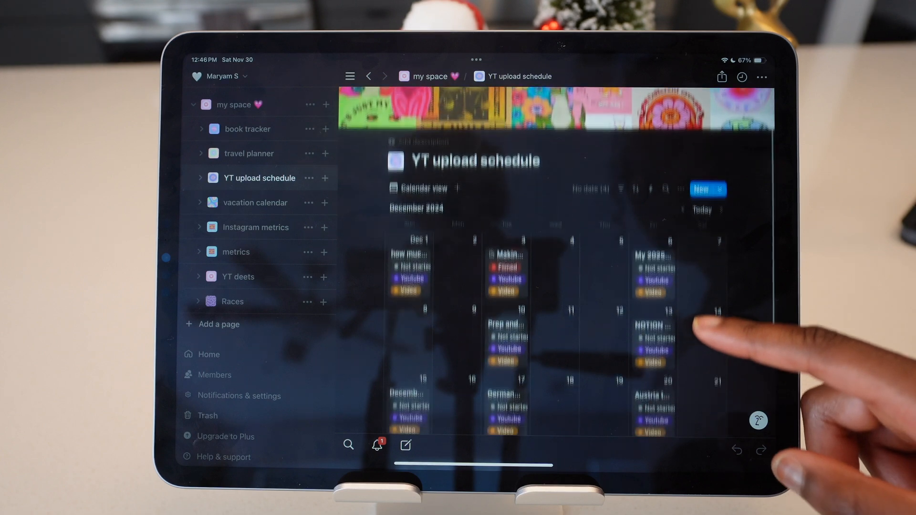
- Scroll the upload calendar, view Instagram metrics, then return to the home screen
scroll("down", 3)
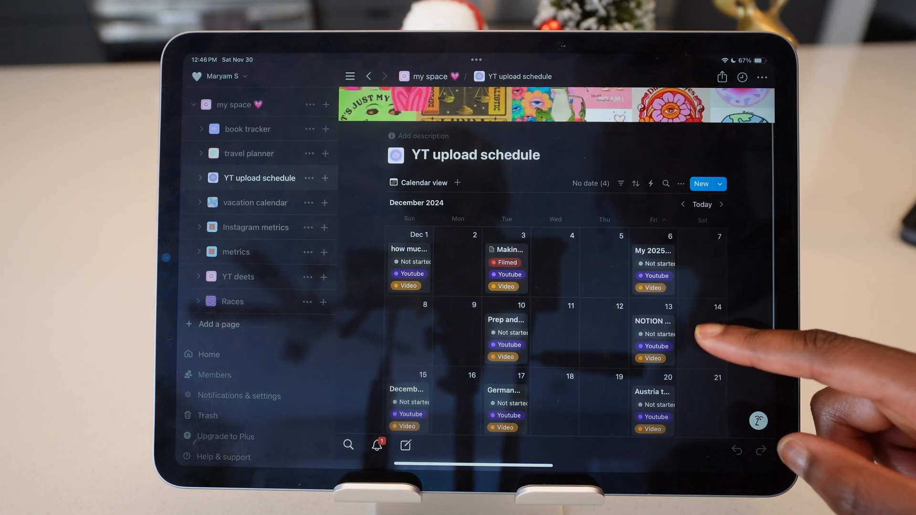
scroll("down", 3)
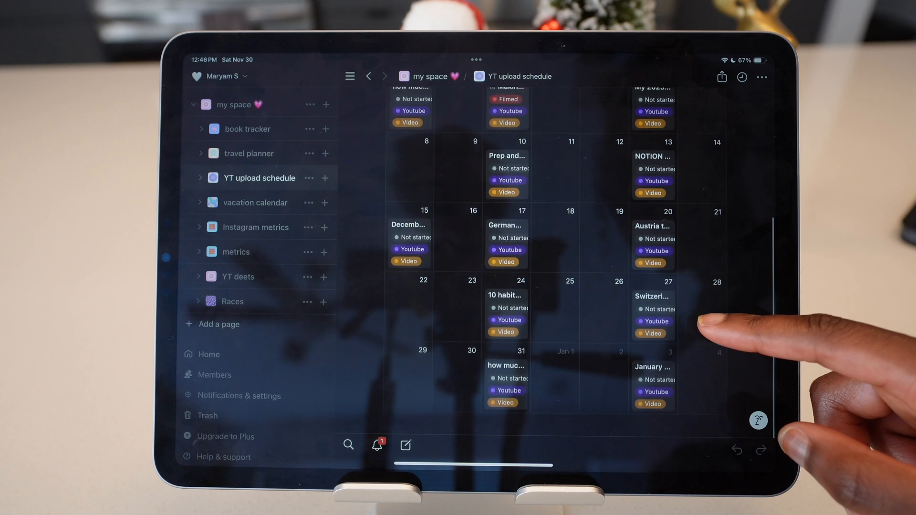
scroll("down", 3)
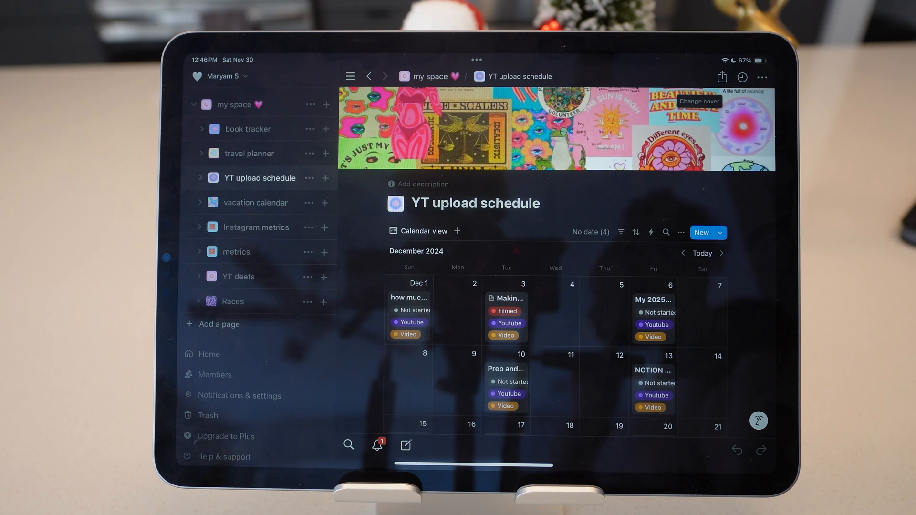
left_click(256, 227)
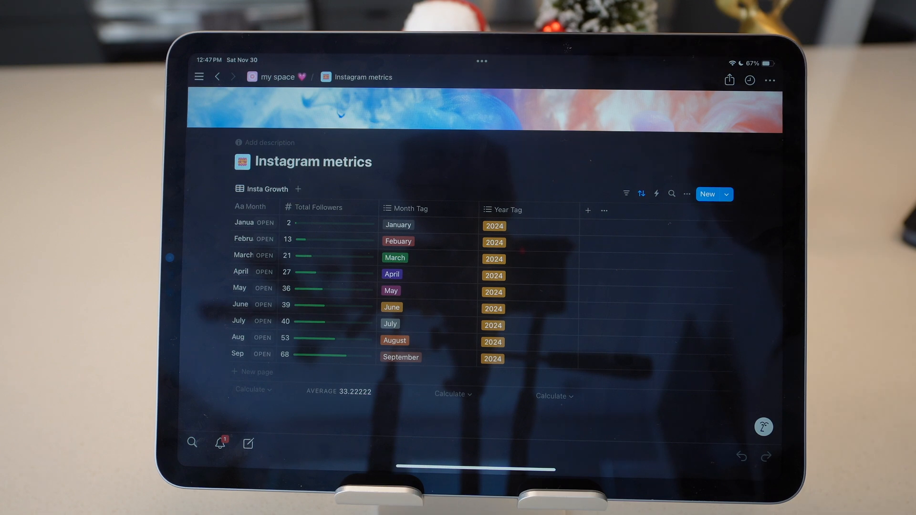
left_click(199, 76)
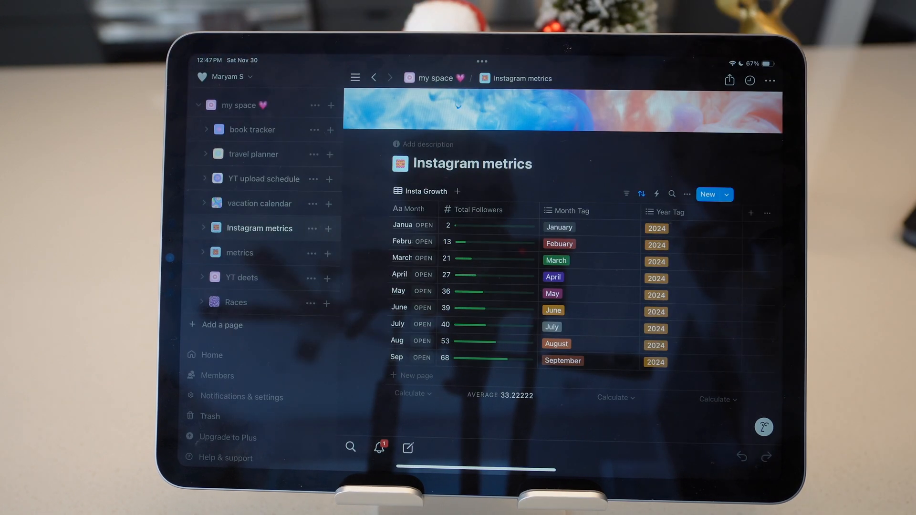
left_click(239, 252)
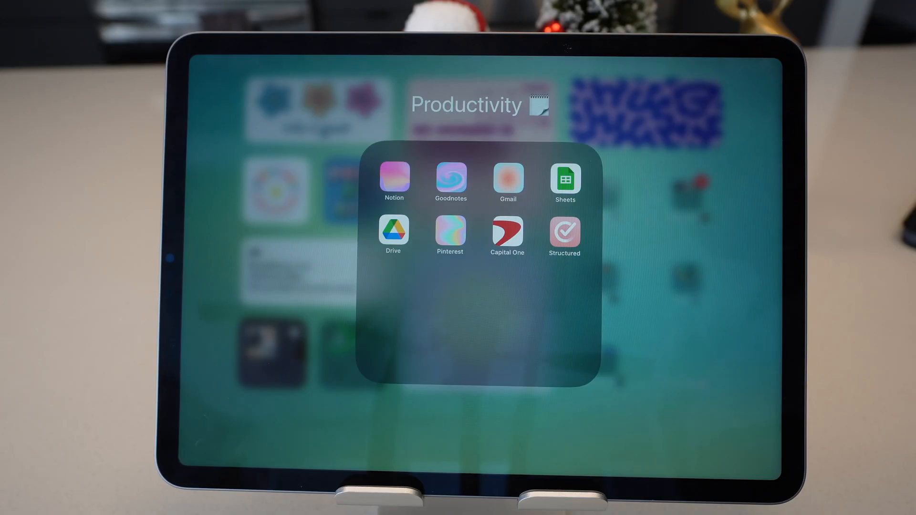
- Open Google Sheets and scroll through the Annual Budget spreadsheet's expense categories
left_click(564, 180)
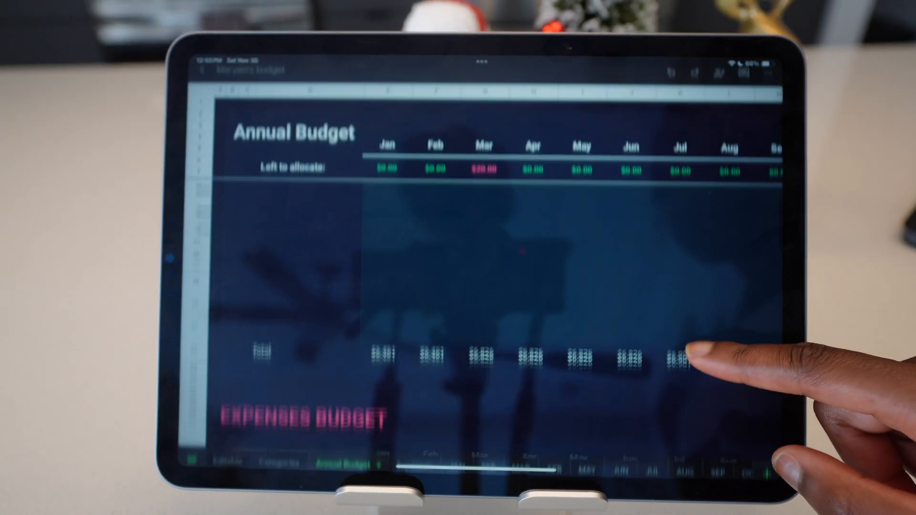
scroll("down", 3)
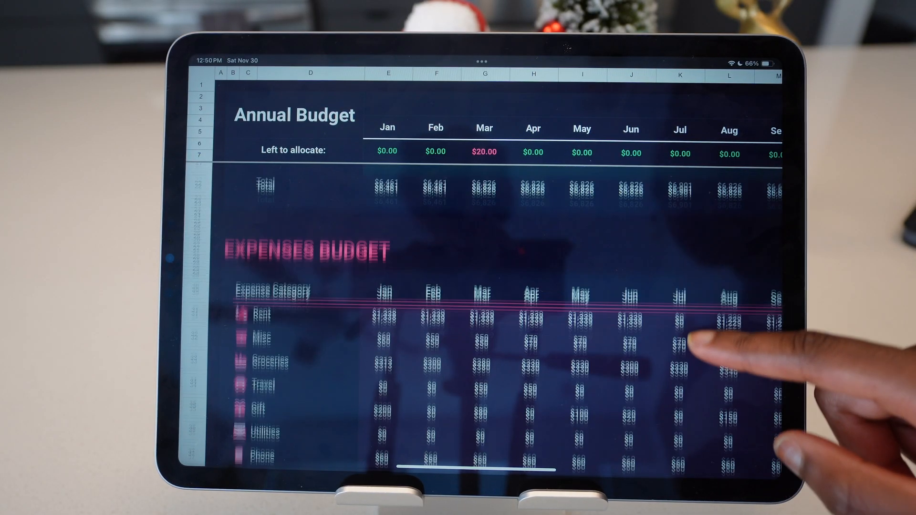
scroll("down", 3)
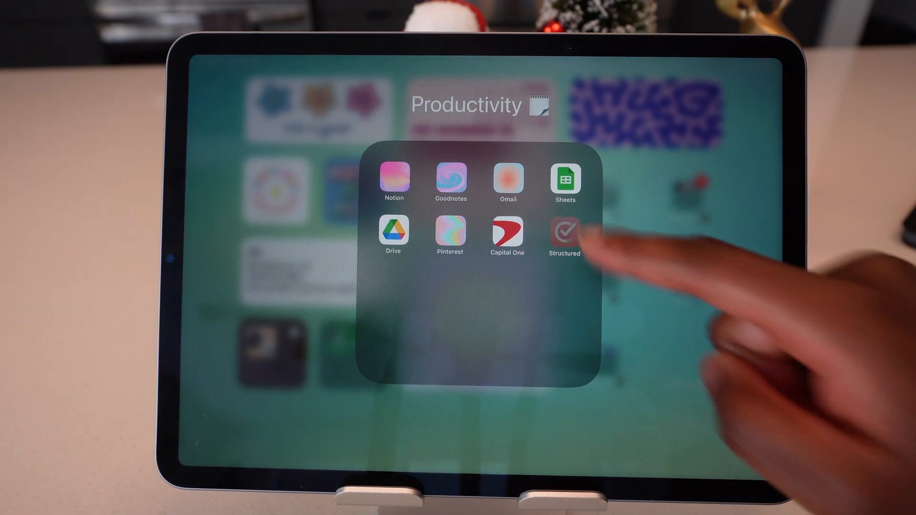
- Open Structured and start a 5:00–6:00 PM Workout task on November 30
left_click(565, 237)
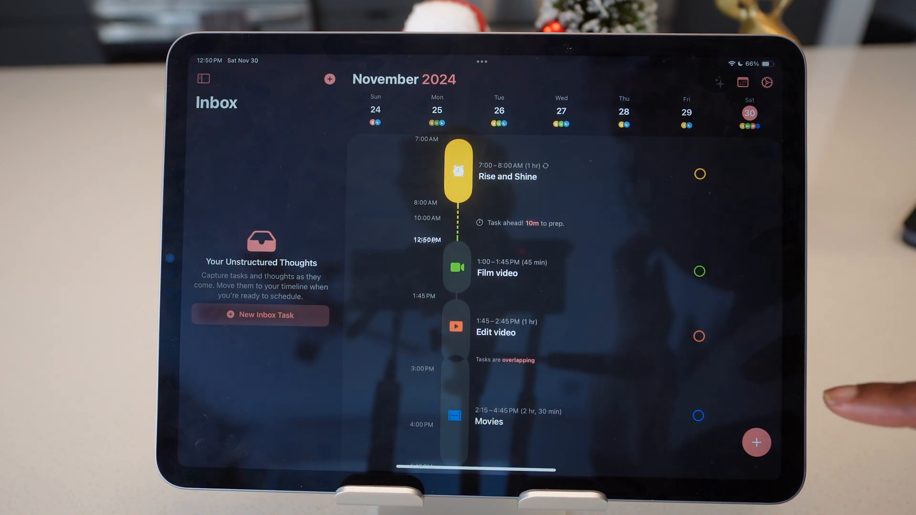
scroll("down", 3)
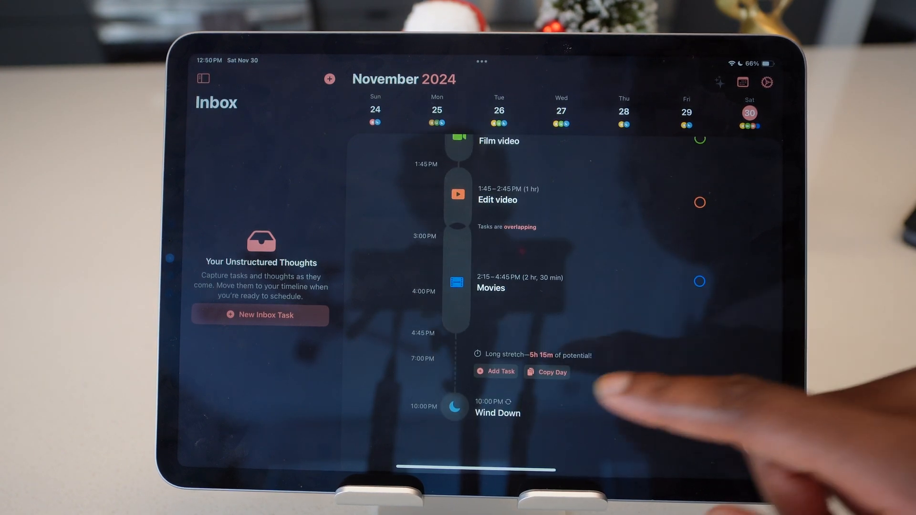
left_click(756, 442)
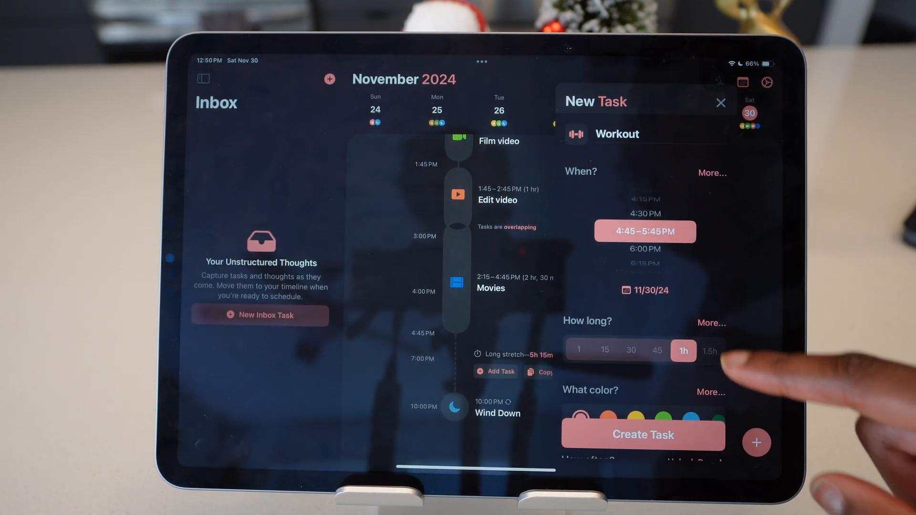
scroll("down", 3)
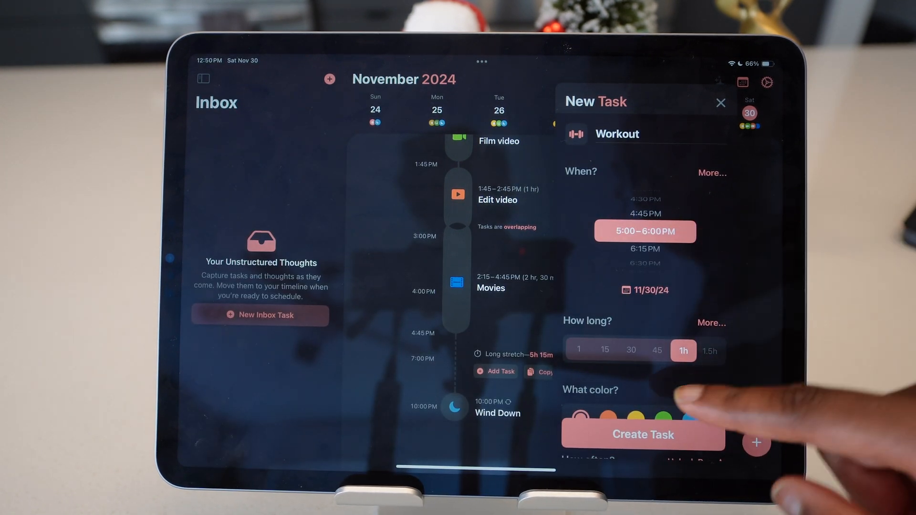
scroll("down", 3)
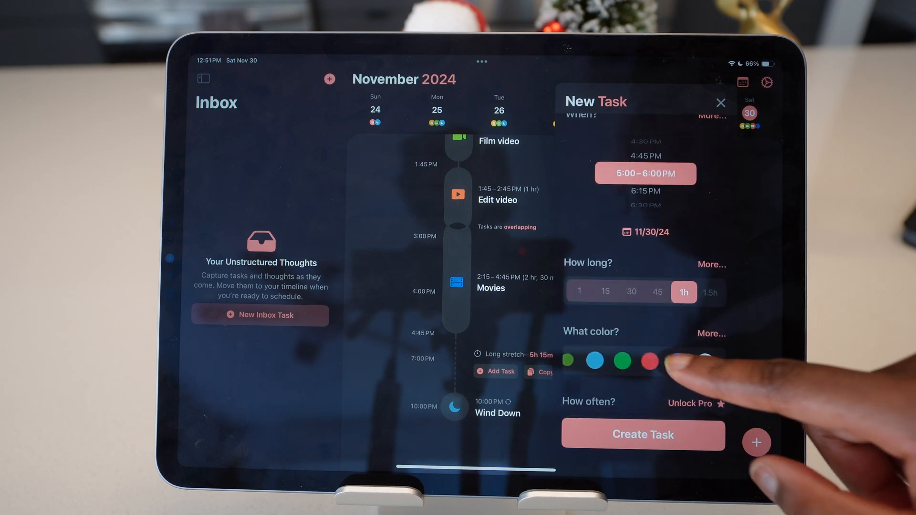
- Make the Workout task red, create it, and dismiss the Pro offer and task options
left_click(651, 361)
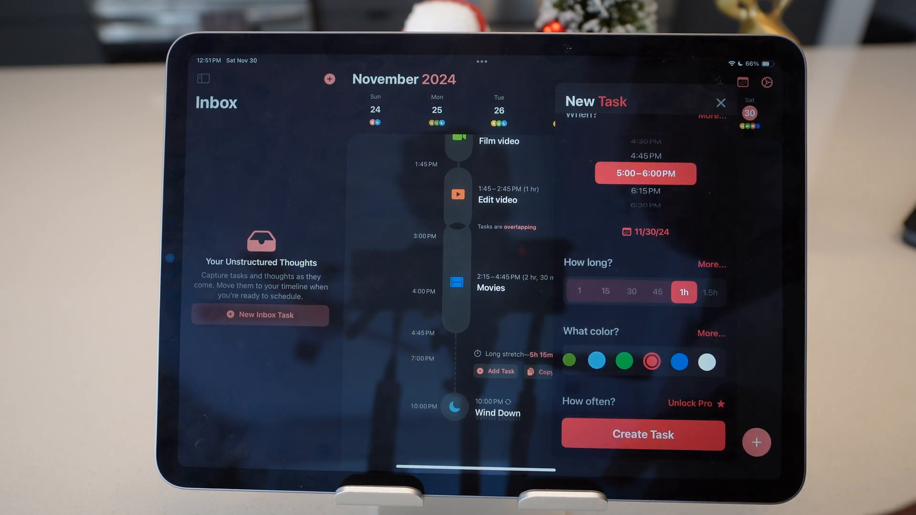
left_click(689, 404)
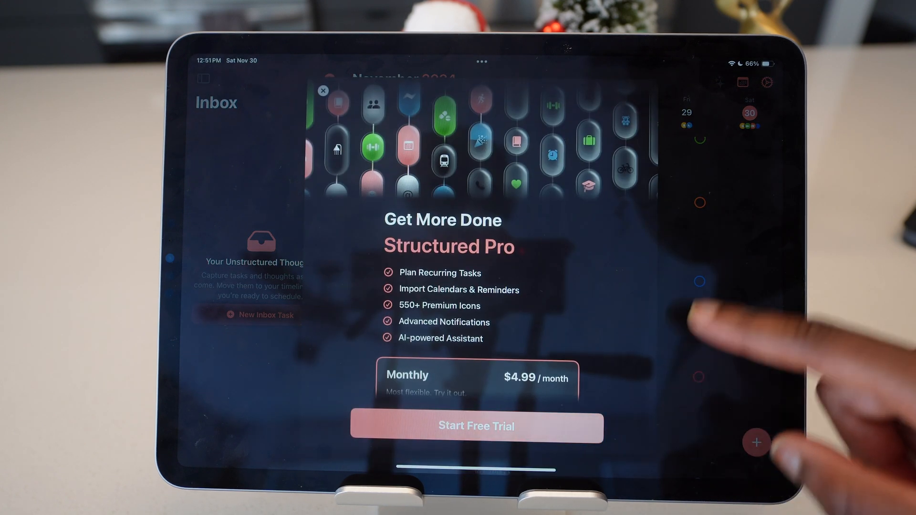
left_click(323, 91)
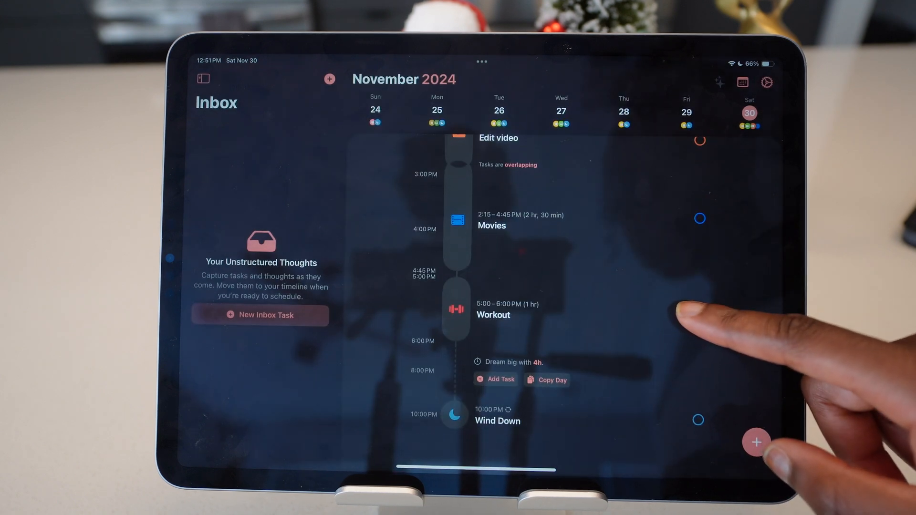
scroll("down", 3)
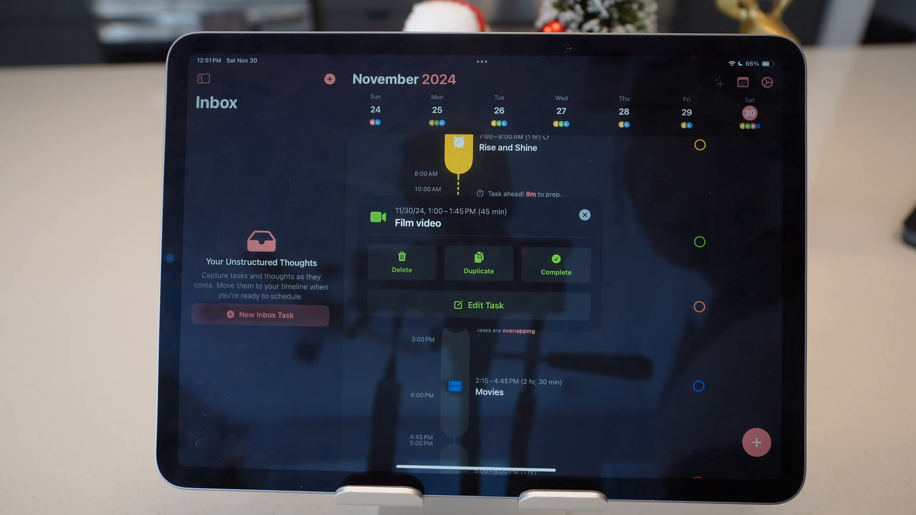
left_click(477, 305)
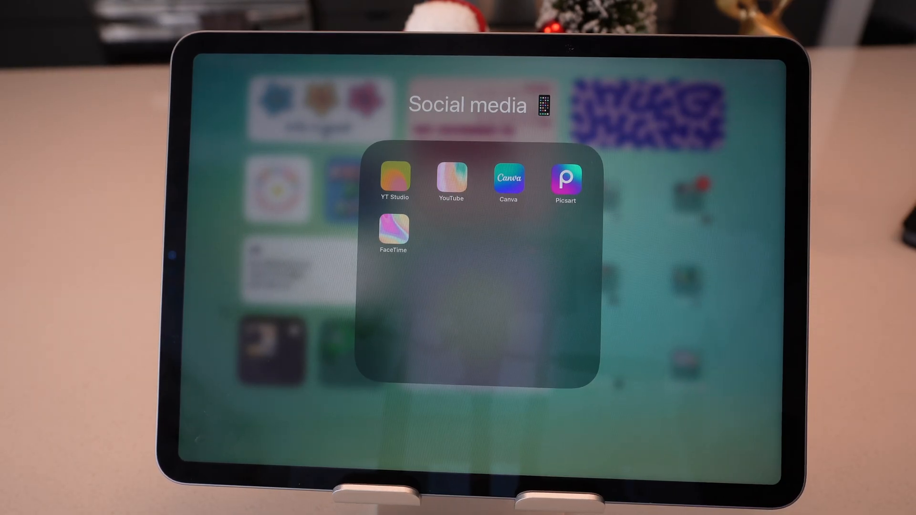
left_click(508, 177)
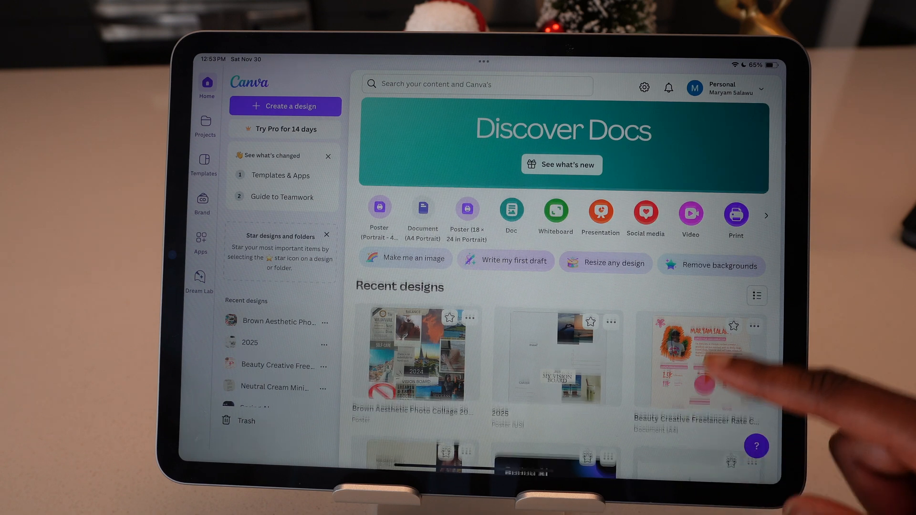
scroll("down", 3)
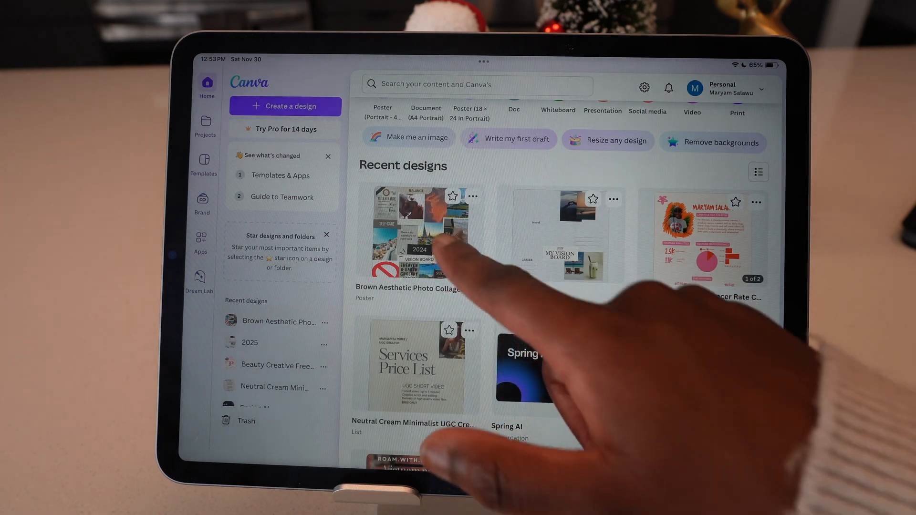
left_click(418, 234)
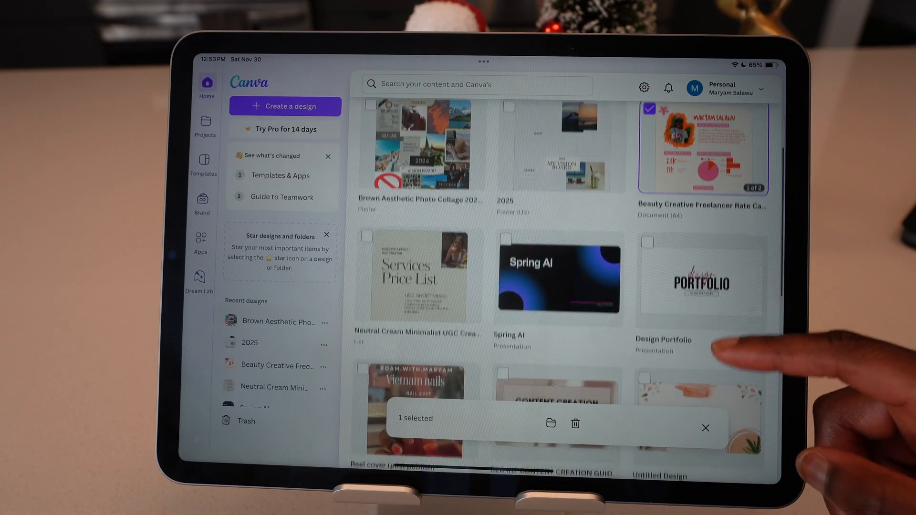
scroll("down", 3)
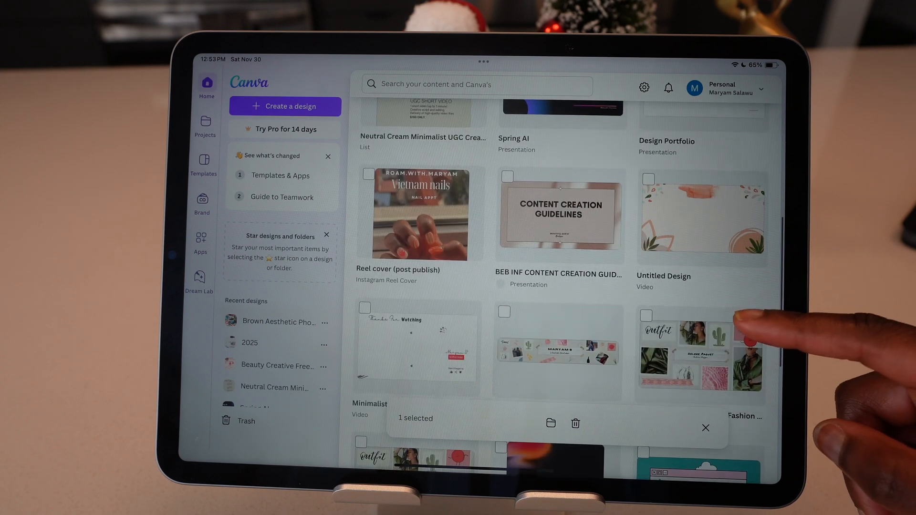
left_click(368, 165)
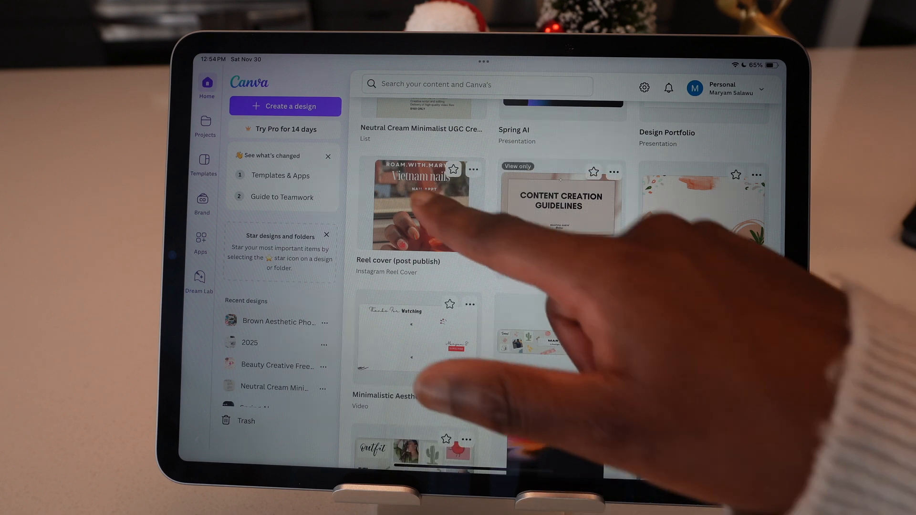
left_click(417, 204)
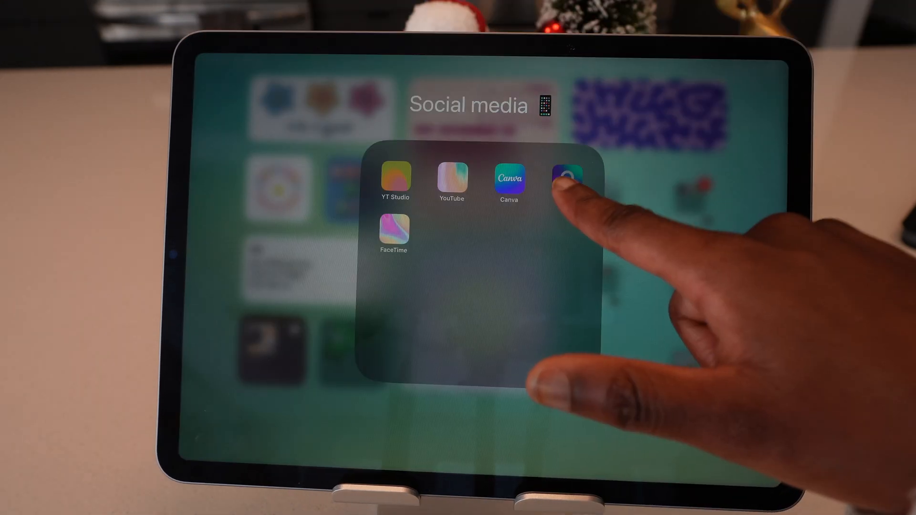
- Open Picsart and switch between its video and photo creation tools
left_click(567, 177)
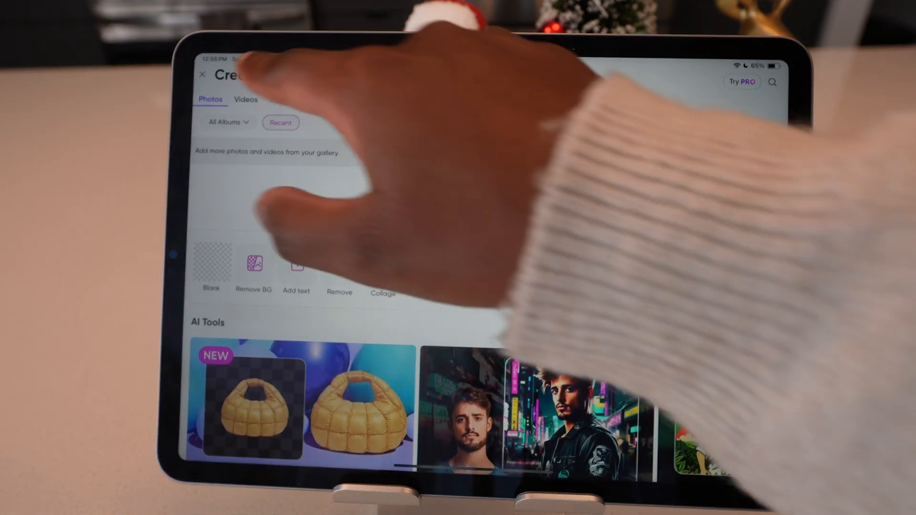
left_click(246, 99)
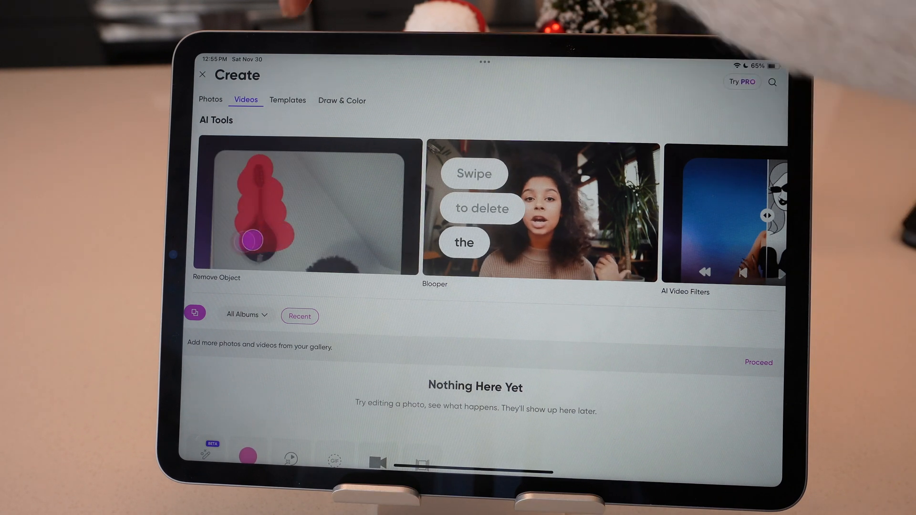
left_click(210, 99)
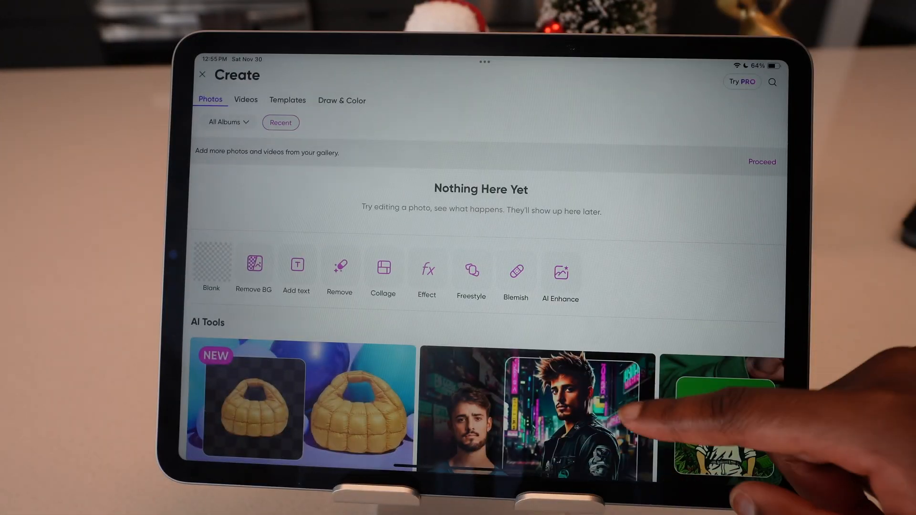
- Scroll the Inspiring feed, then browse the Trending Replays feed
scroll("down", 3)
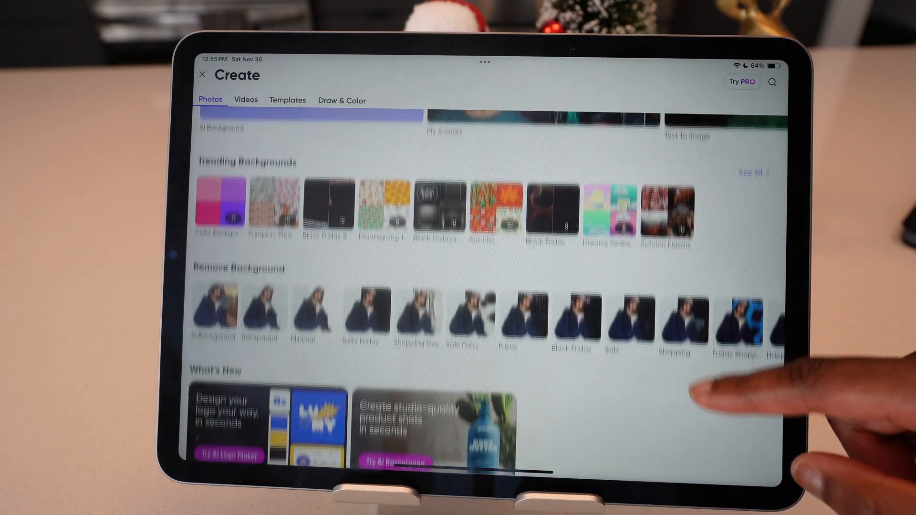
scroll("down", 3)
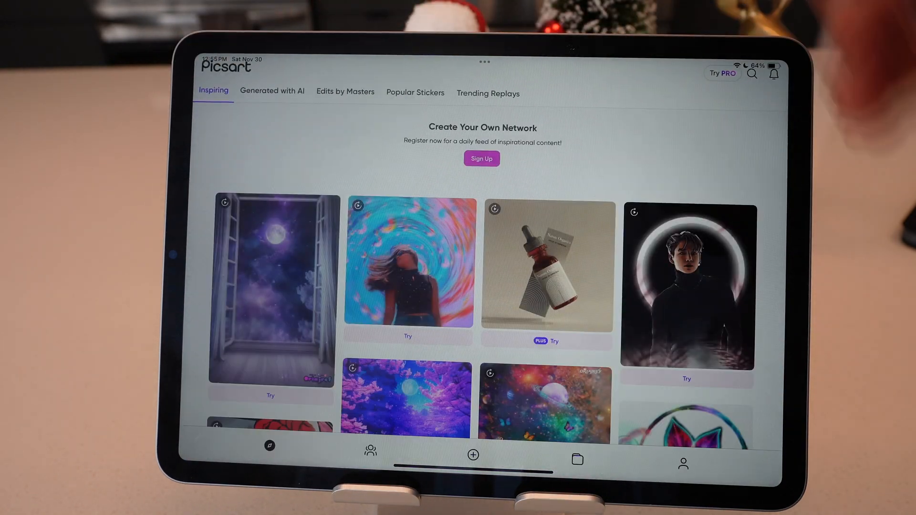
scroll("down", 3)
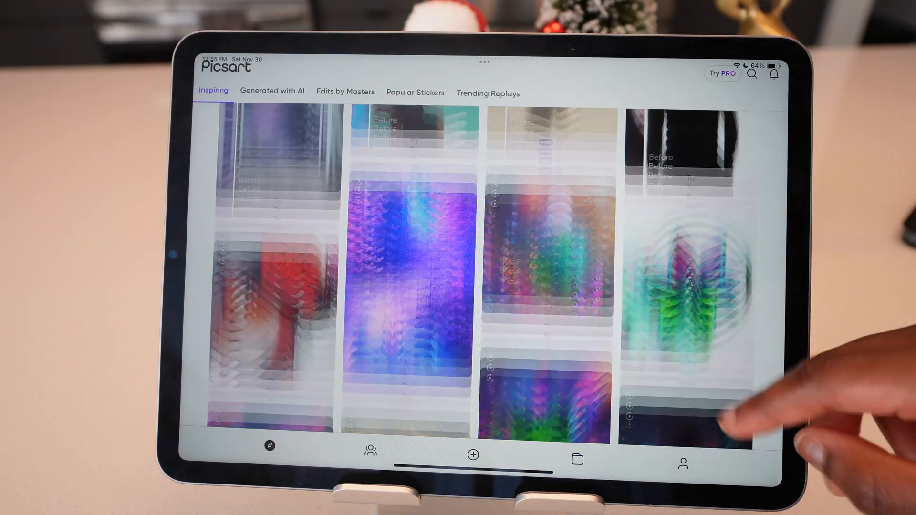
left_click(487, 93)
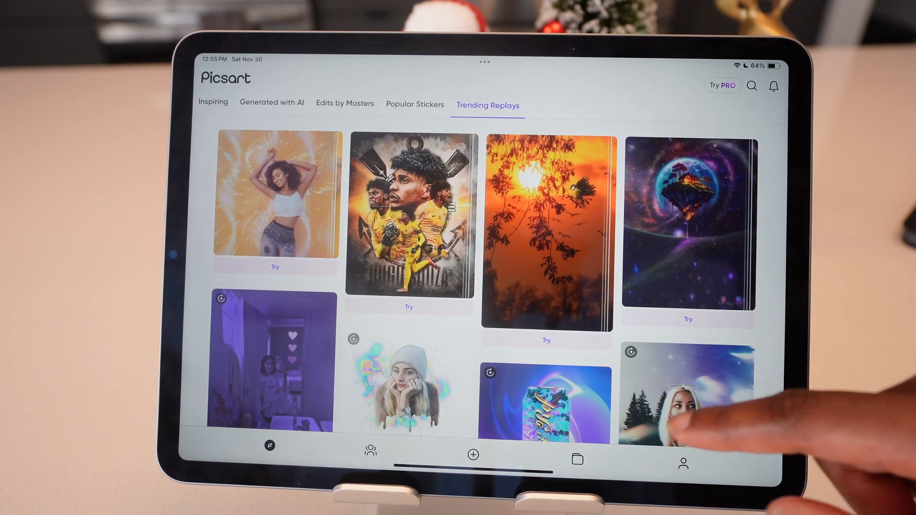
scroll("down", 3)
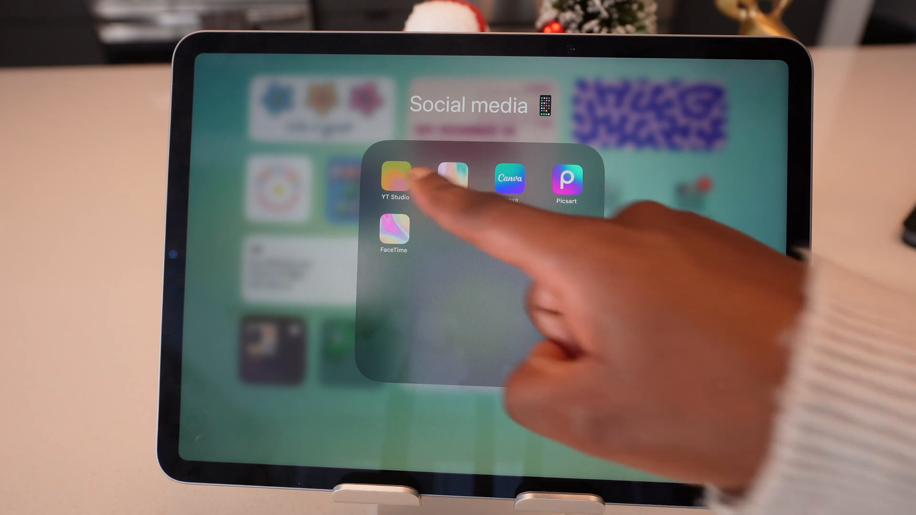
- Launch YouTube Studio and scroll through the channel's uploaded vlogs in Videos
left_click(394, 178)
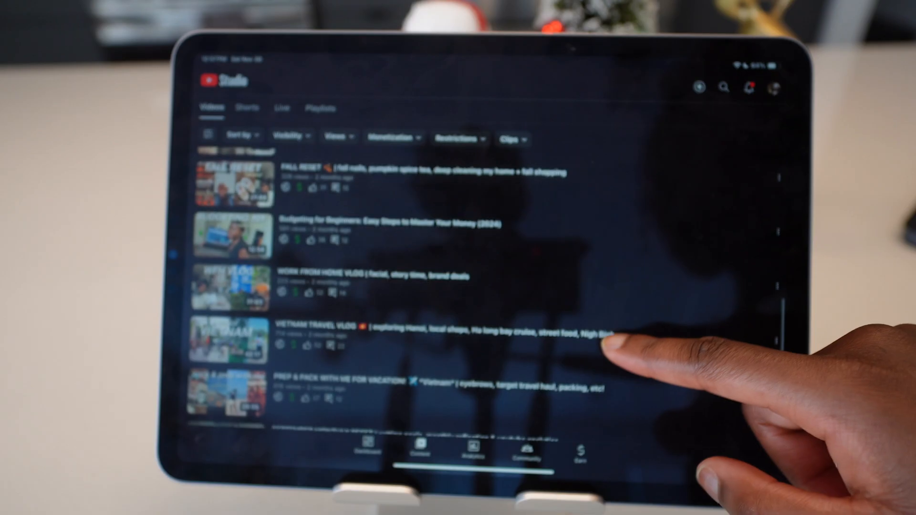
scroll("down", 3)
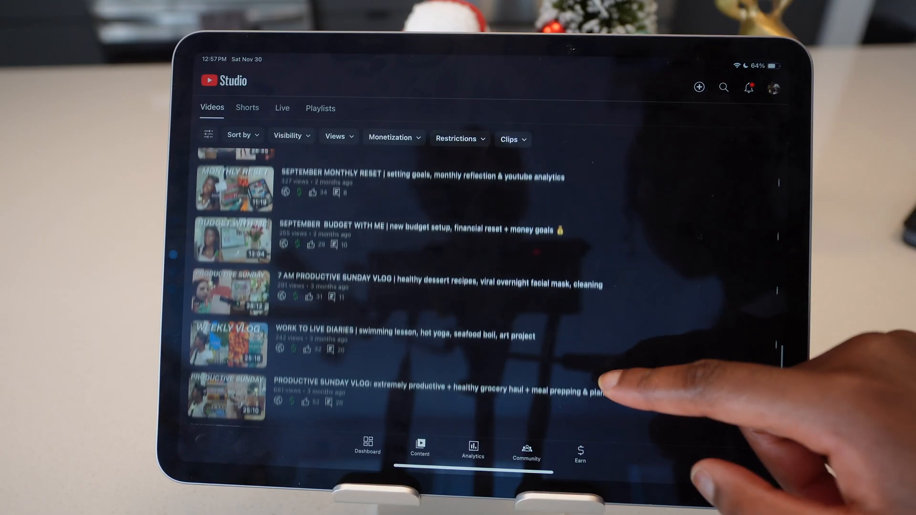
scroll("down", 3)
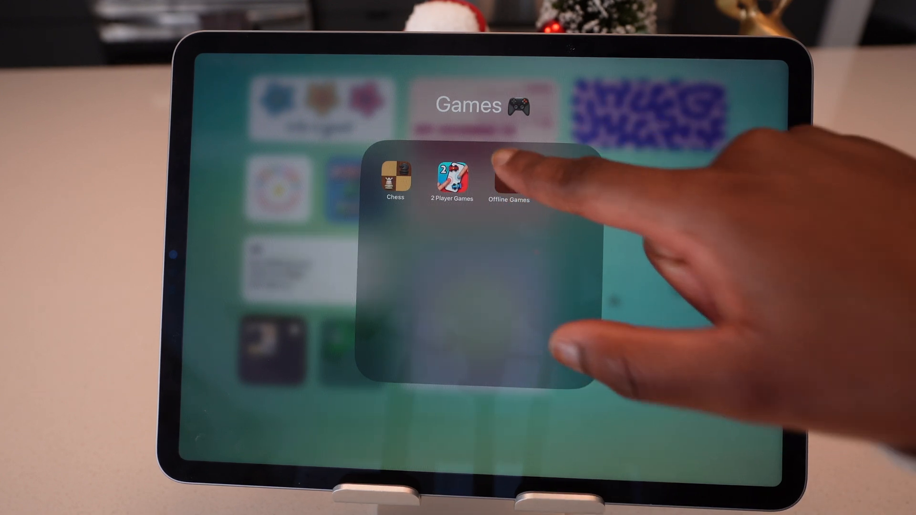
- Open Offline Games, flip between both puzzle pages, then switch to Pinterest's pattern pin
left_click(509, 175)
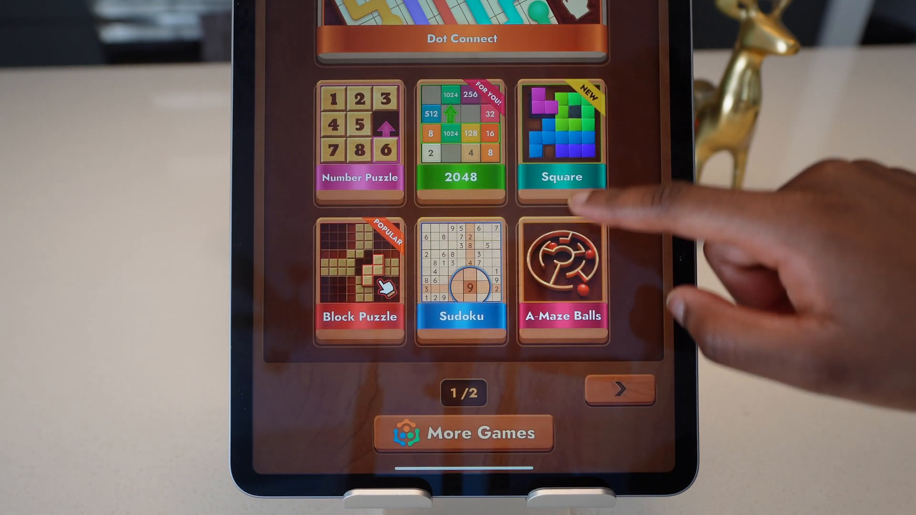
left_click(621, 392)
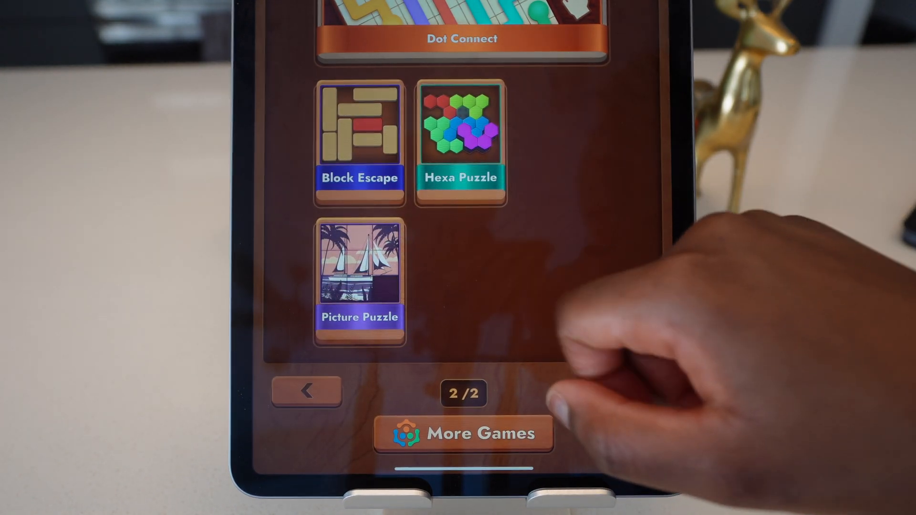
left_click(307, 390)
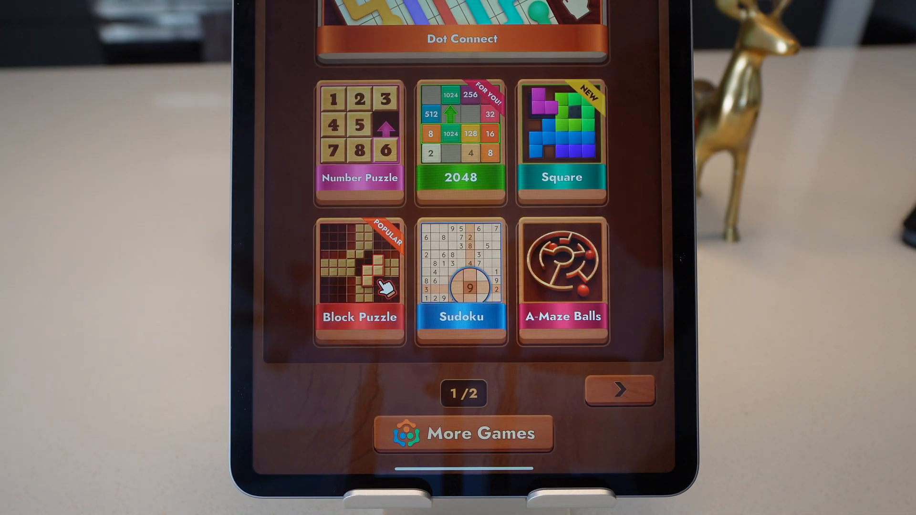
left_click(623, 390)
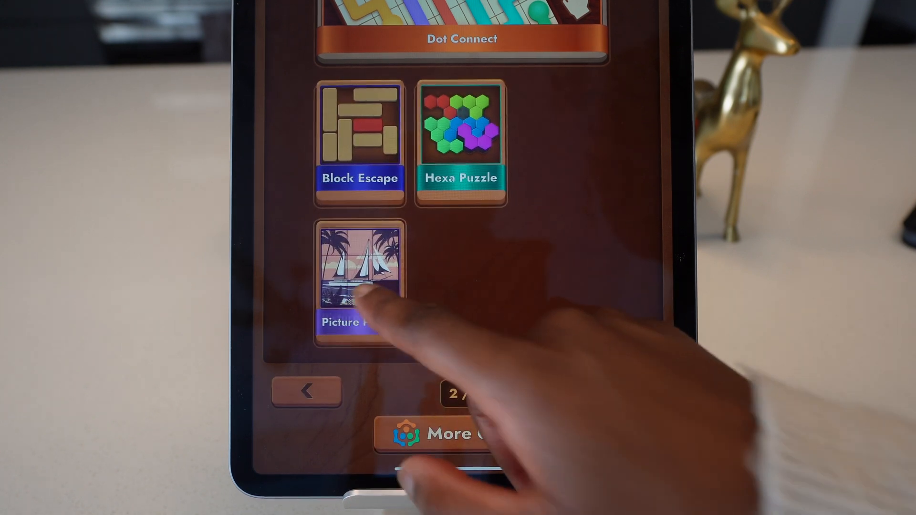
left_click(360, 275)
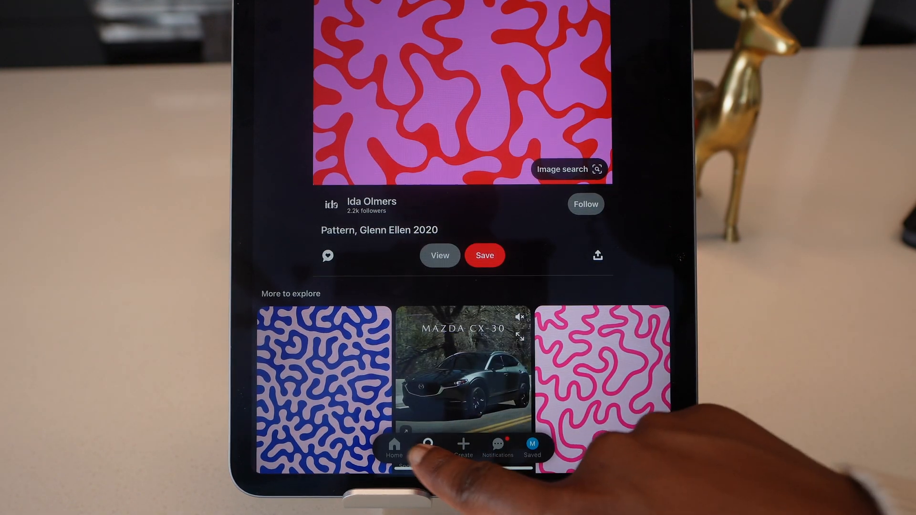
- Browse Pinterest's explore ideas and outfit pins, including the Oversized T-shirt pin
left_click(429, 447)
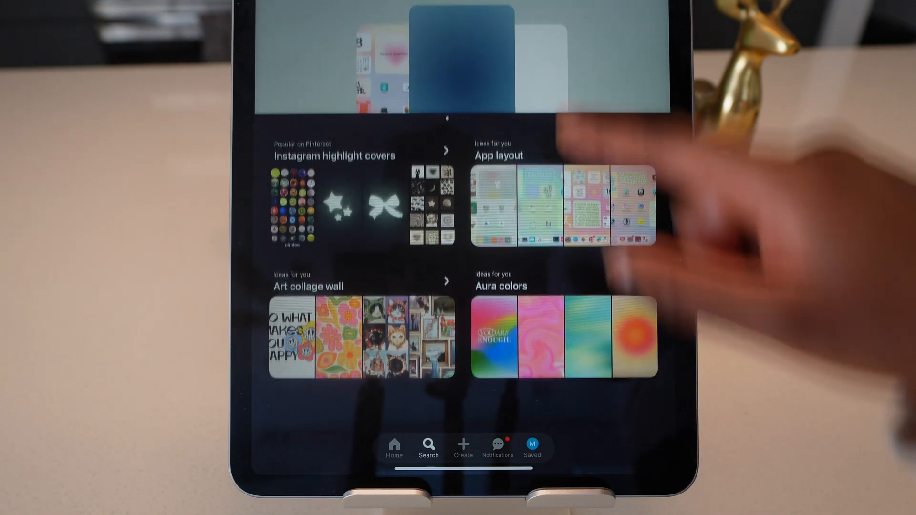
left_click(427, 445)
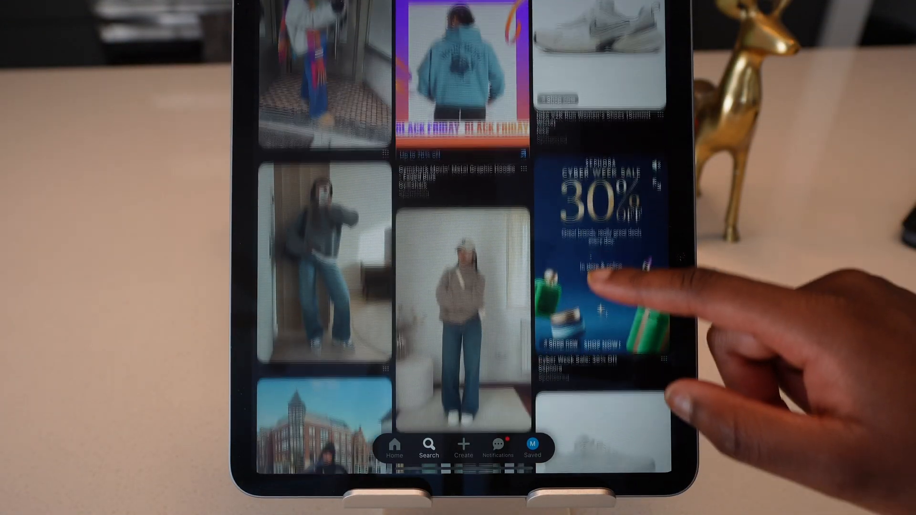
scroll("down", 3)
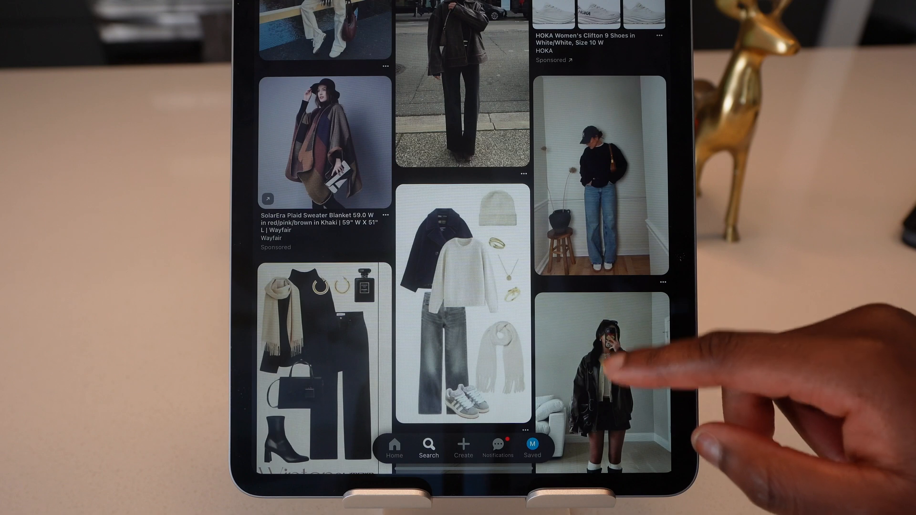
scroll("down", 3)
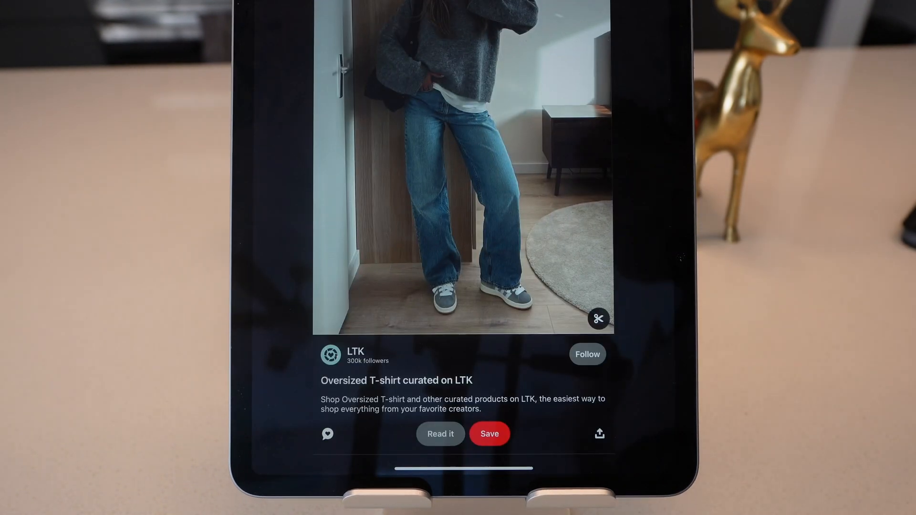
left_click(598, 320)
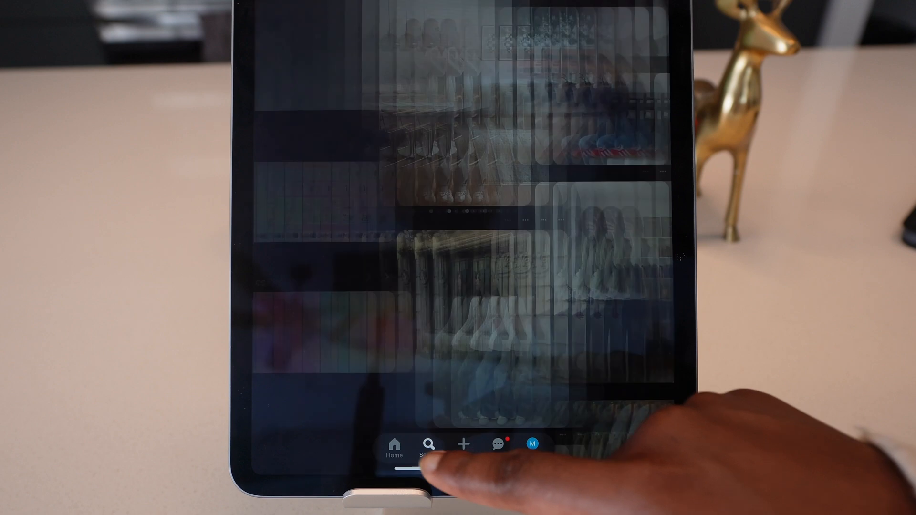
- Switch to the nail design pins feed and scroll through it
left_click(430, 444)
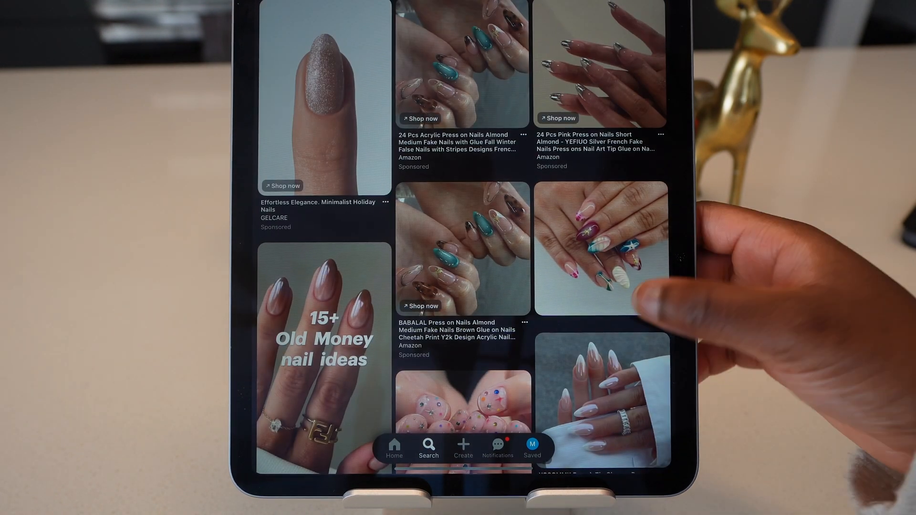
scroll("down", 3)
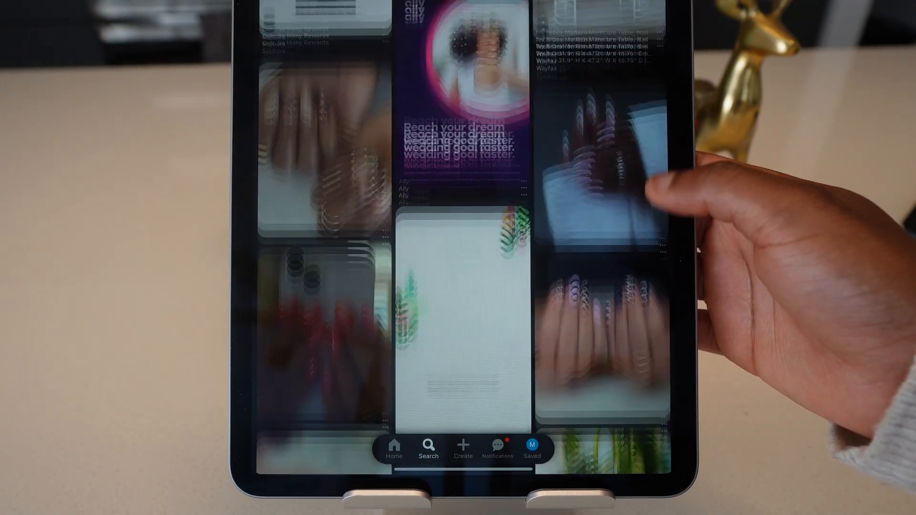
scroll("down", 3)
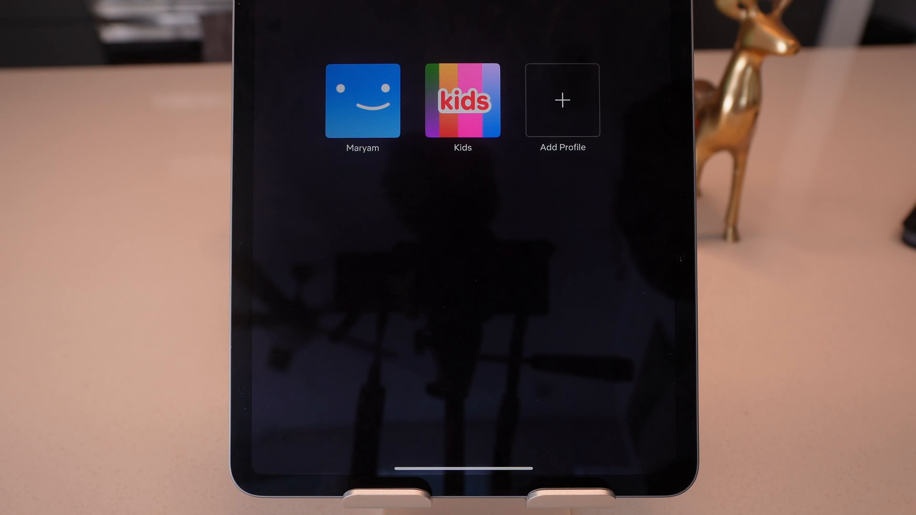
- Enter the personal Netflix profile, scroll the Home rows, open The Madness, then go home
left_click(361, 100)
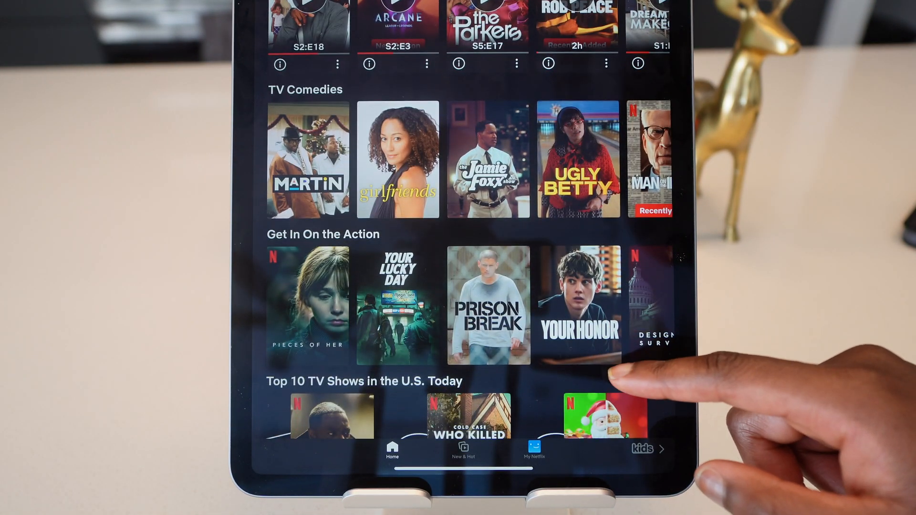
scroll("down", 3)
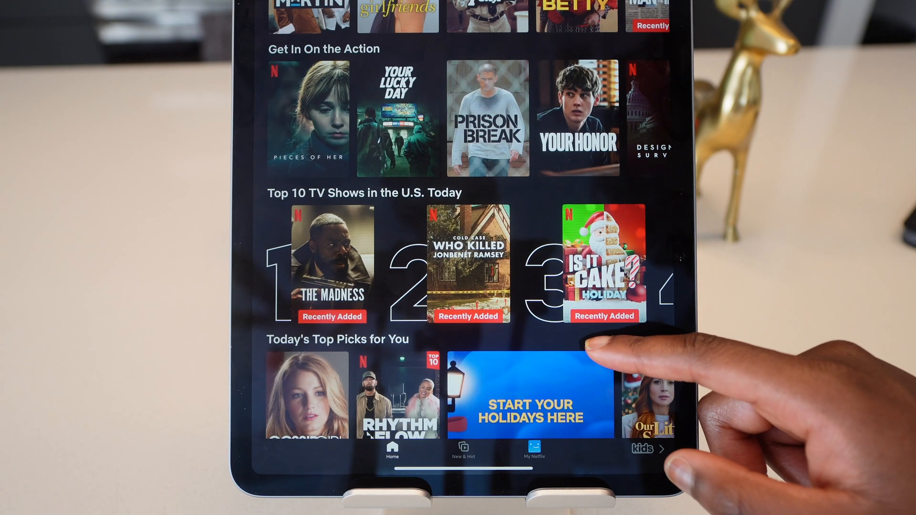
scroll("down", 3)
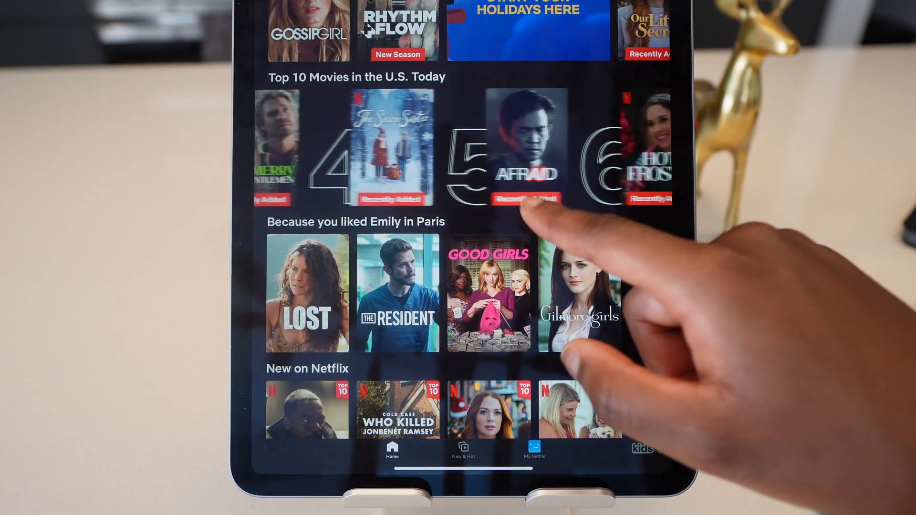
scroll("left", 3)
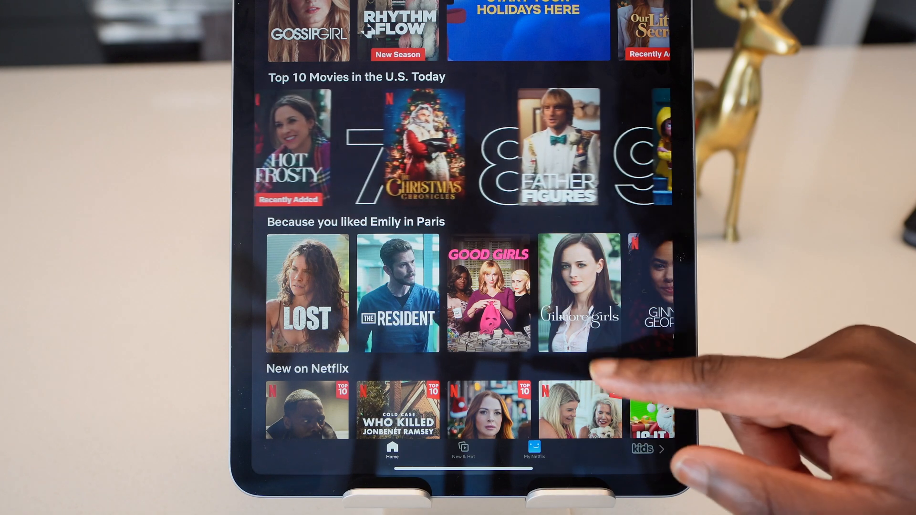
scroll("down", 3)
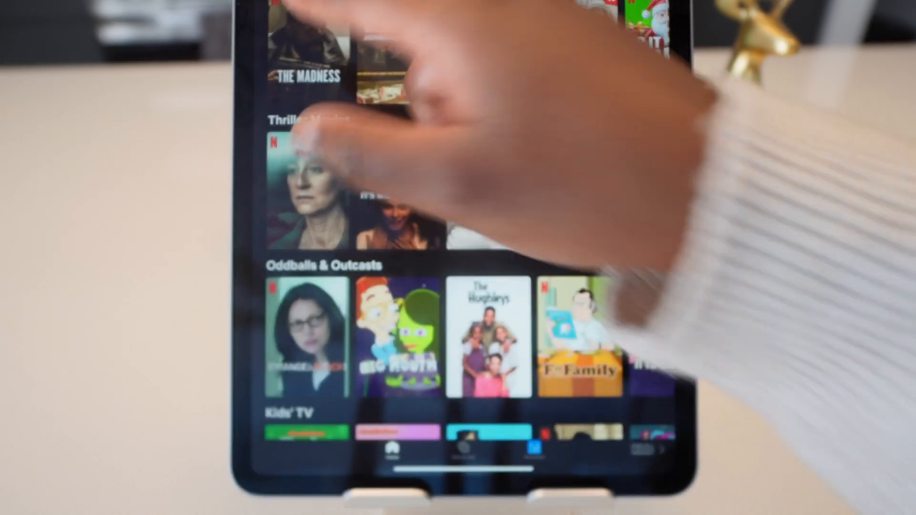
left_click(304, 46)
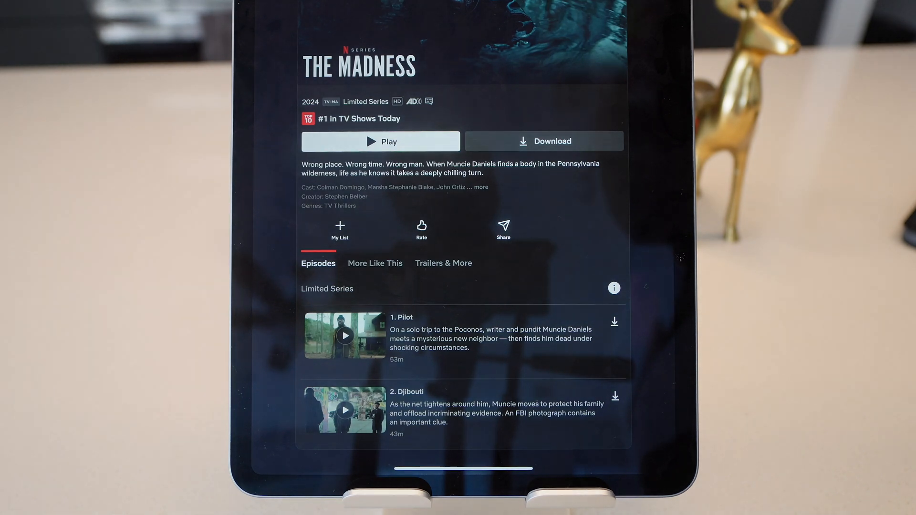
key("home")
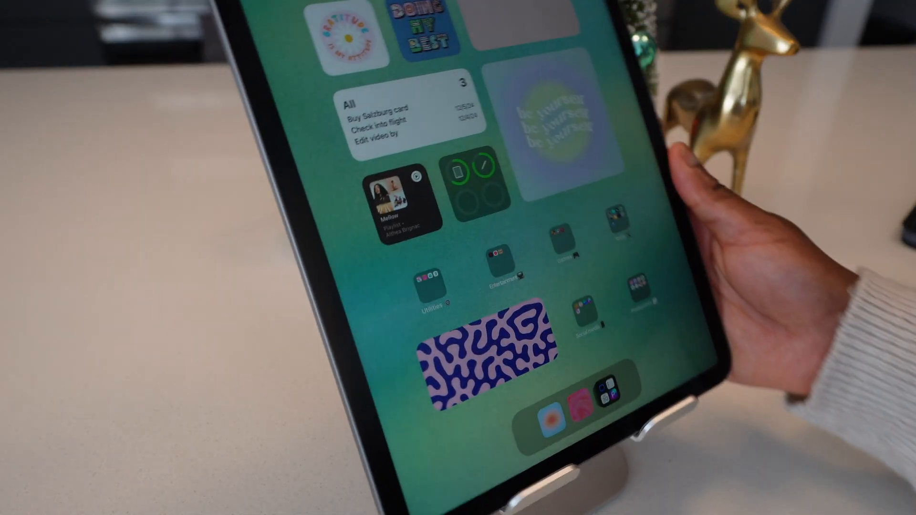